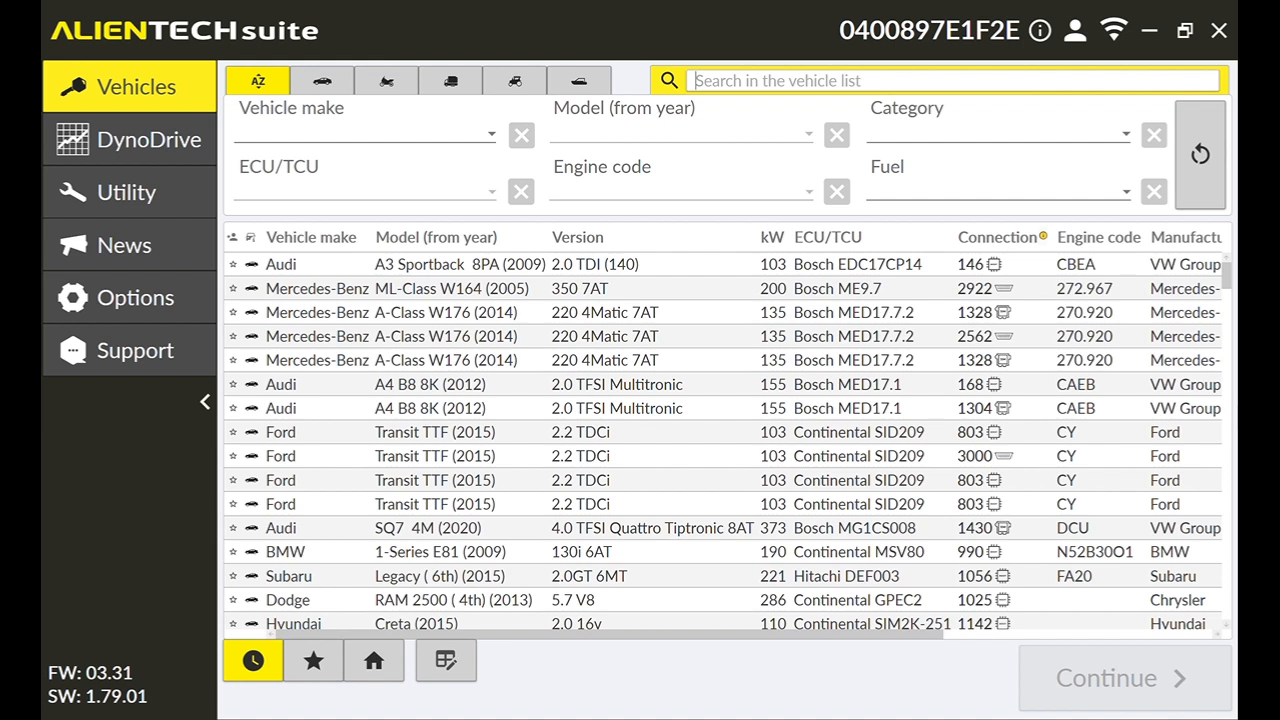
Step: Filter the vehicle list by 'edc17cp14' and browse the 270 Audi, Seat and Skoda matches
type("edc17")
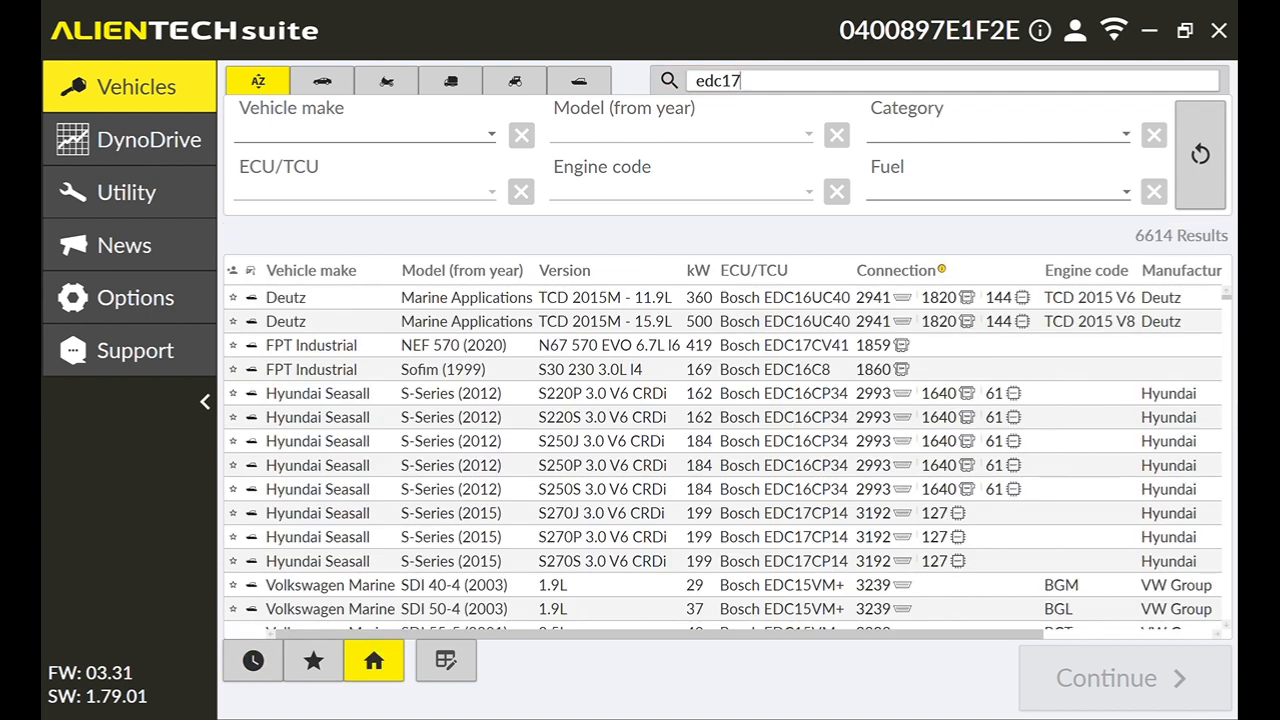
mouse_move(1148, 598)
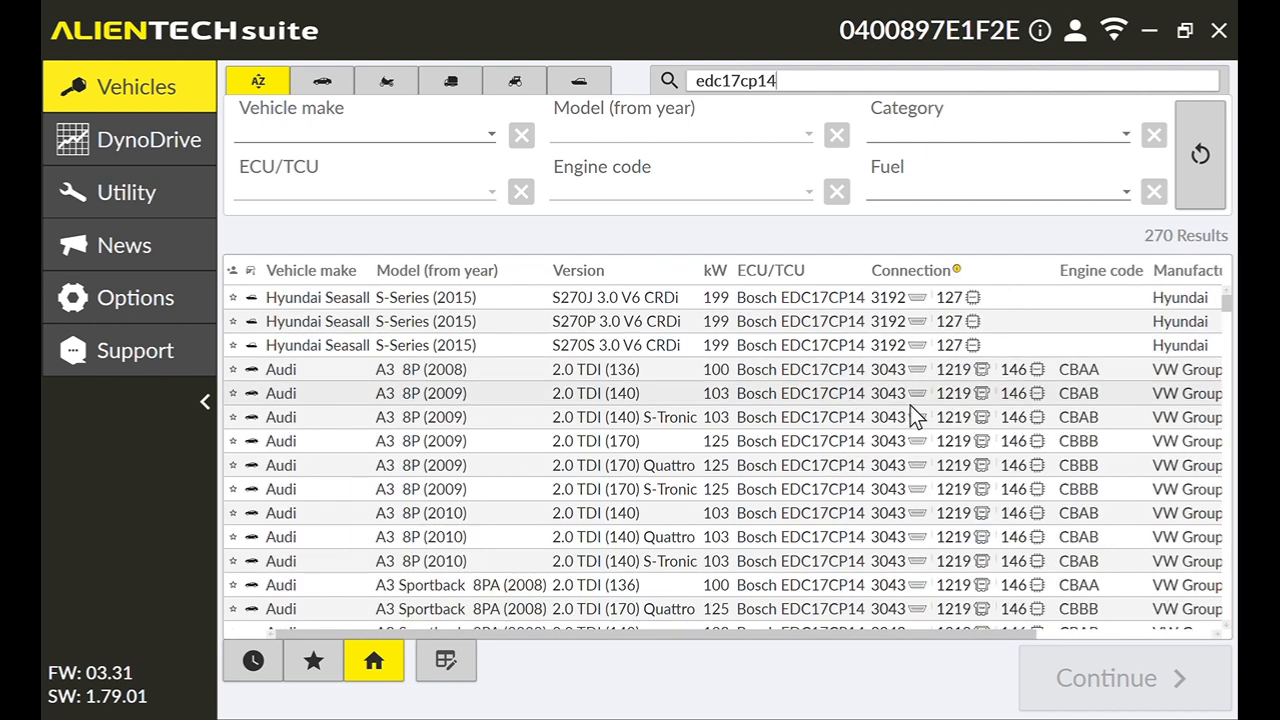
mouse_move(1050, 464)
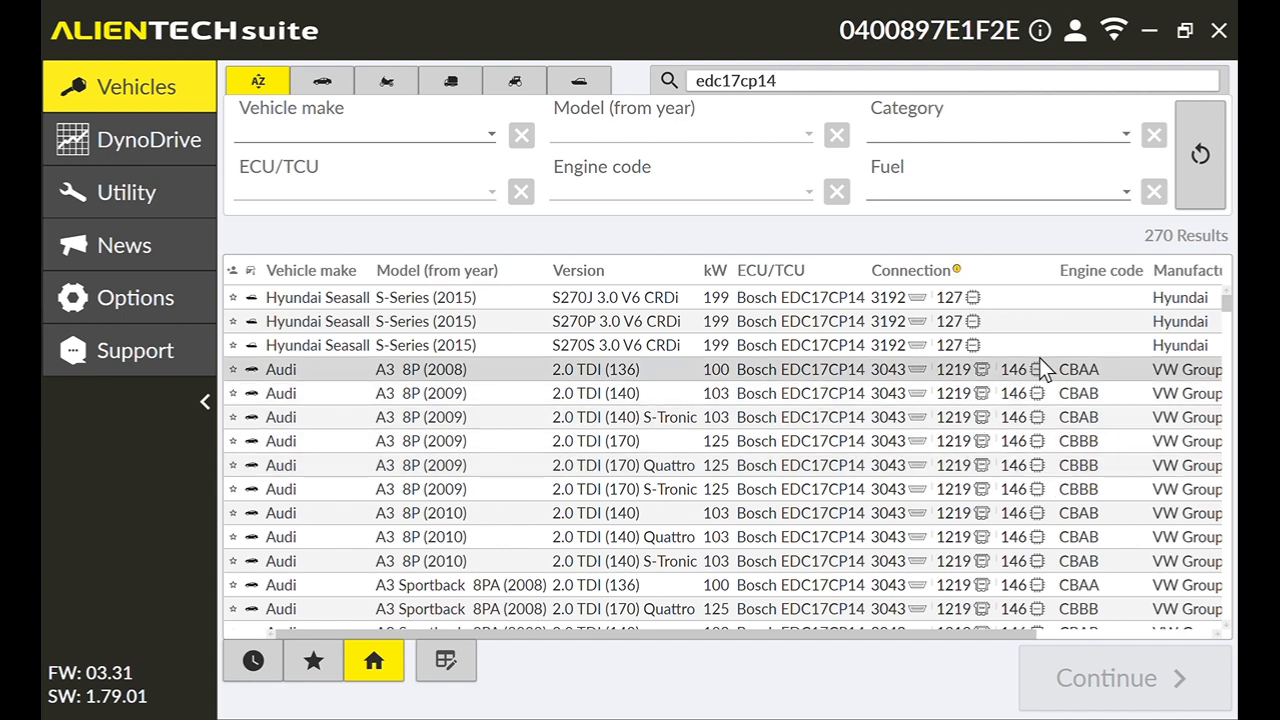
mouse_move(1070, 464)
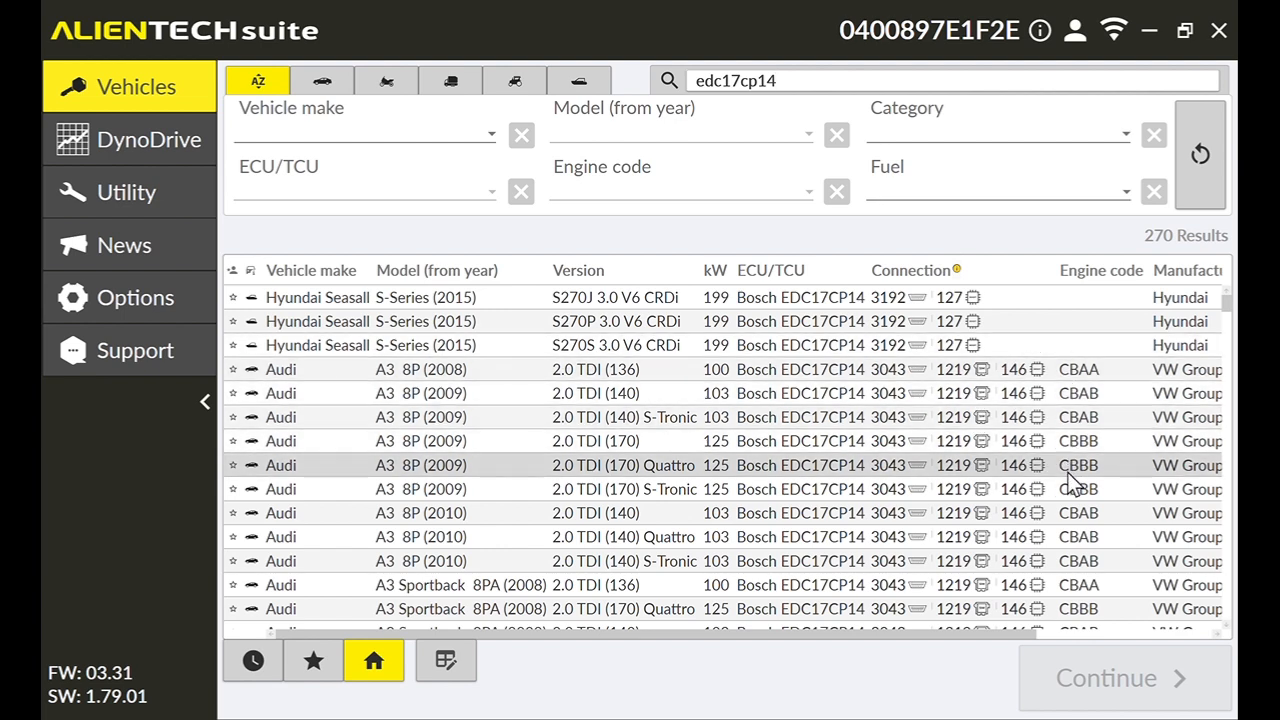
scroll("down", 3)
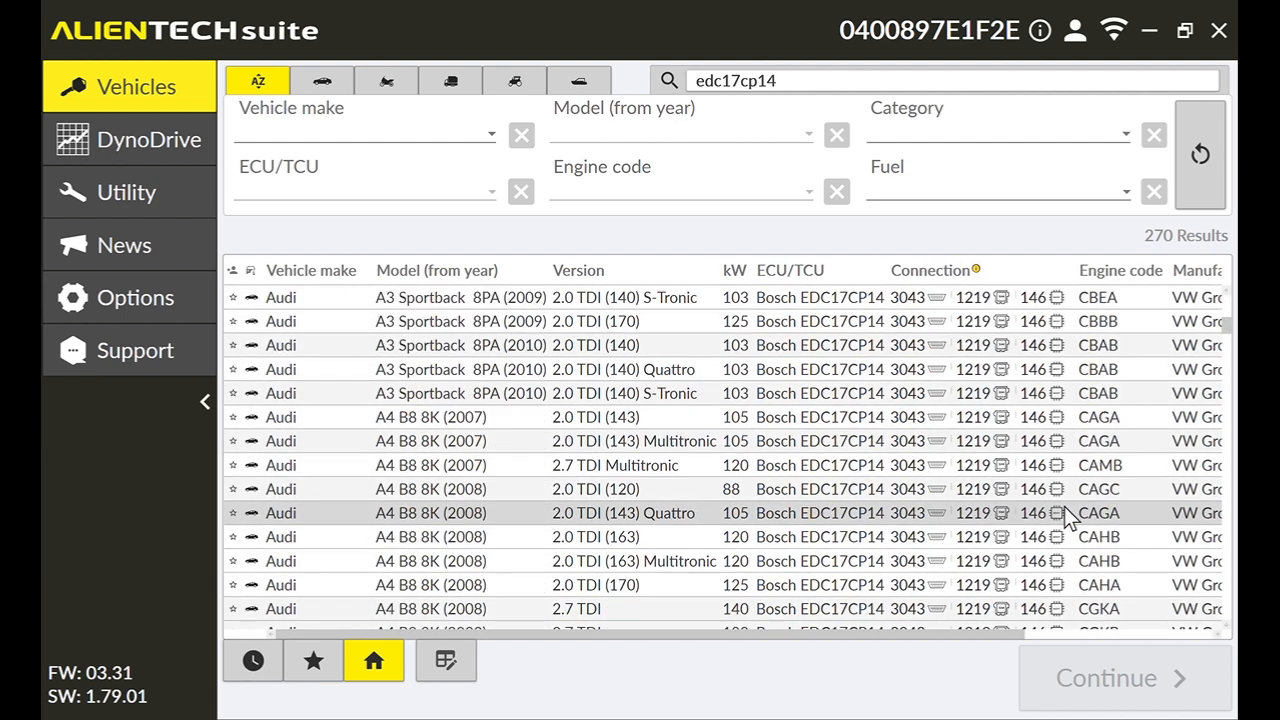
scroll("down", 3)
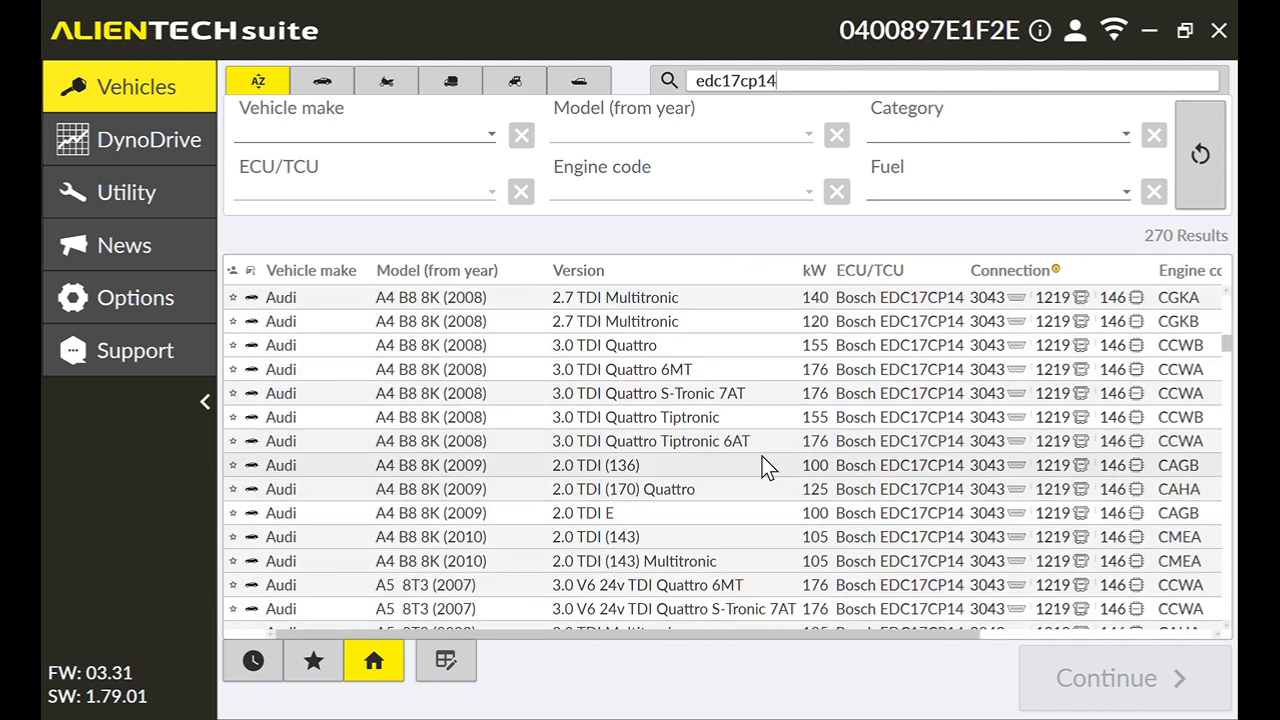
scroll("down", 3)
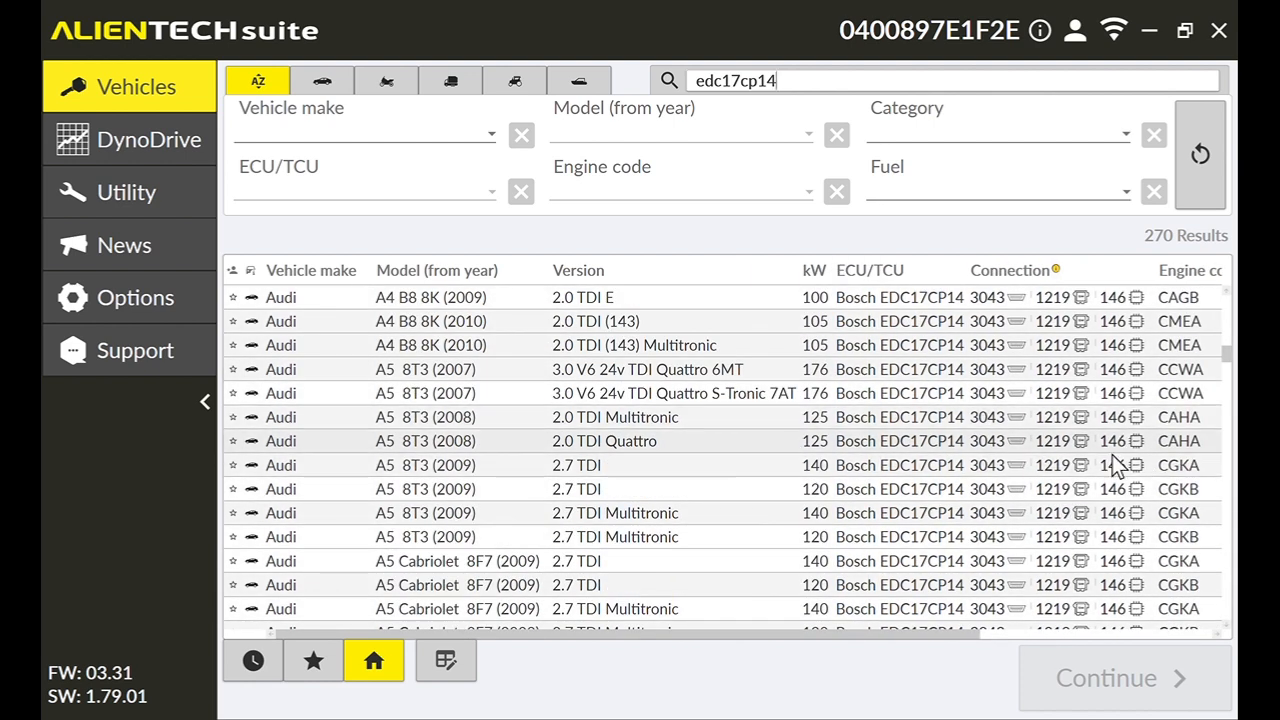
mouse_move(1008, 536)
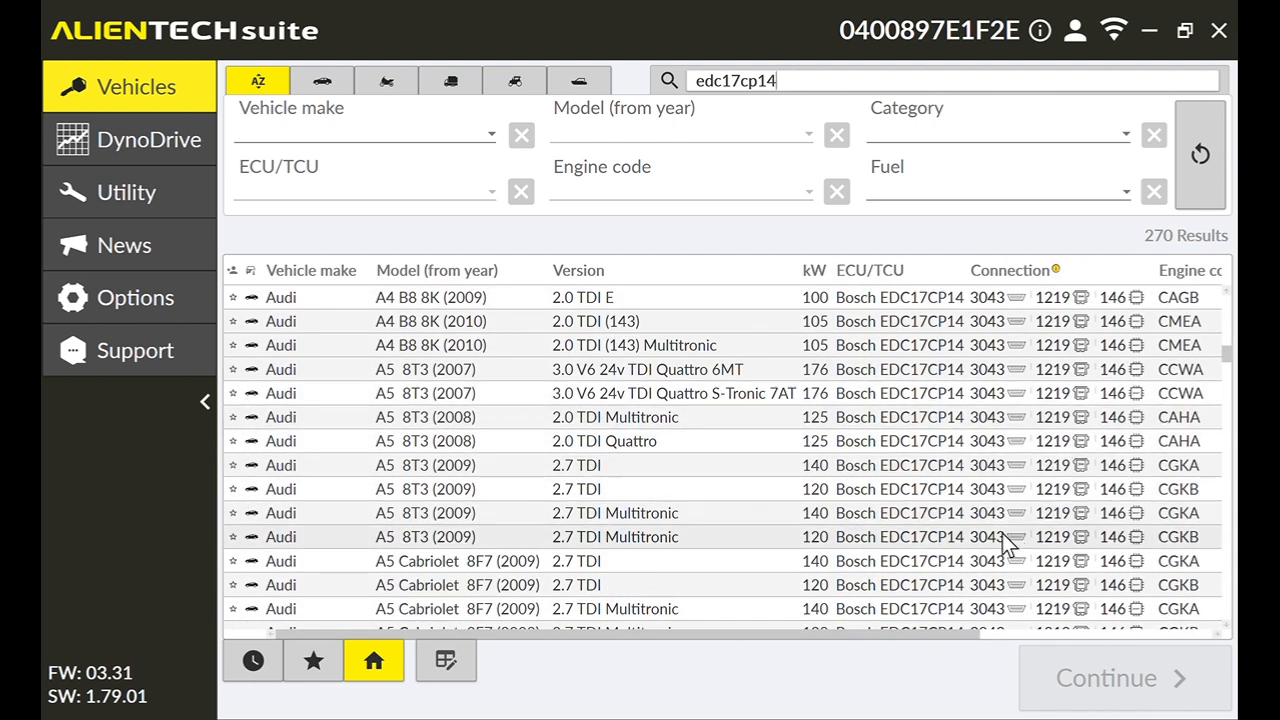
scroll("down", 3)
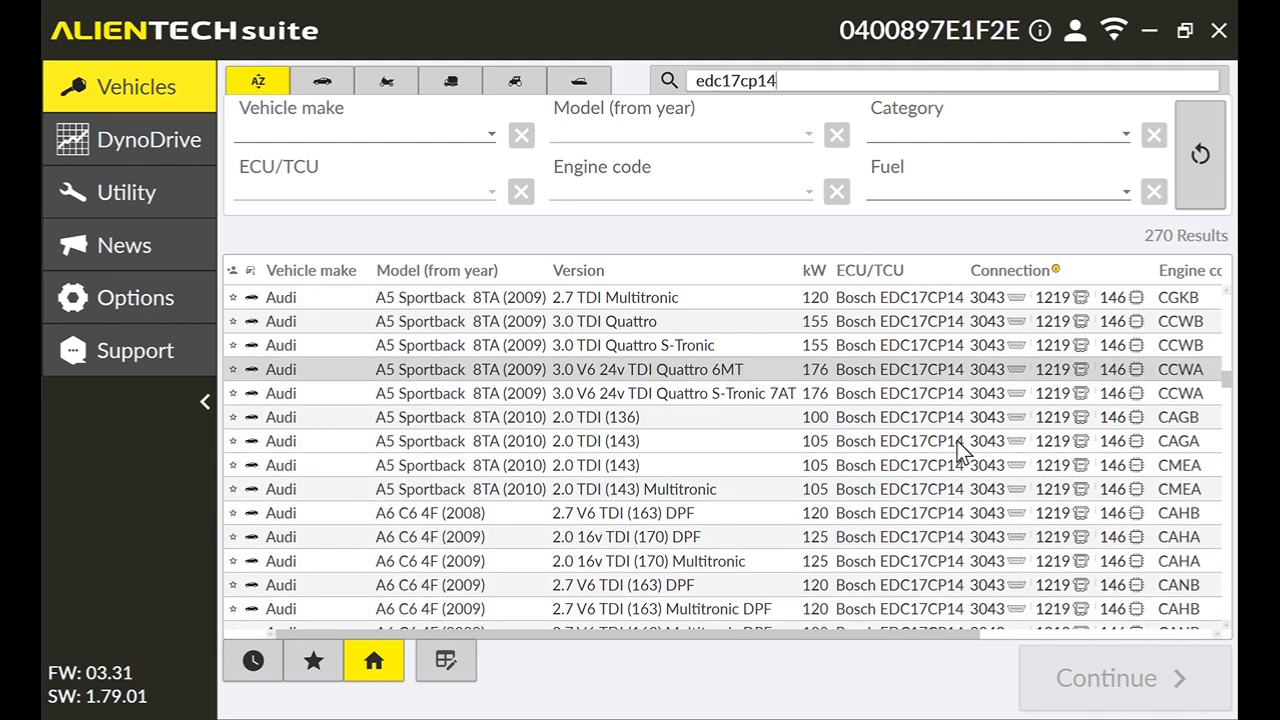
scroll("down", 3)
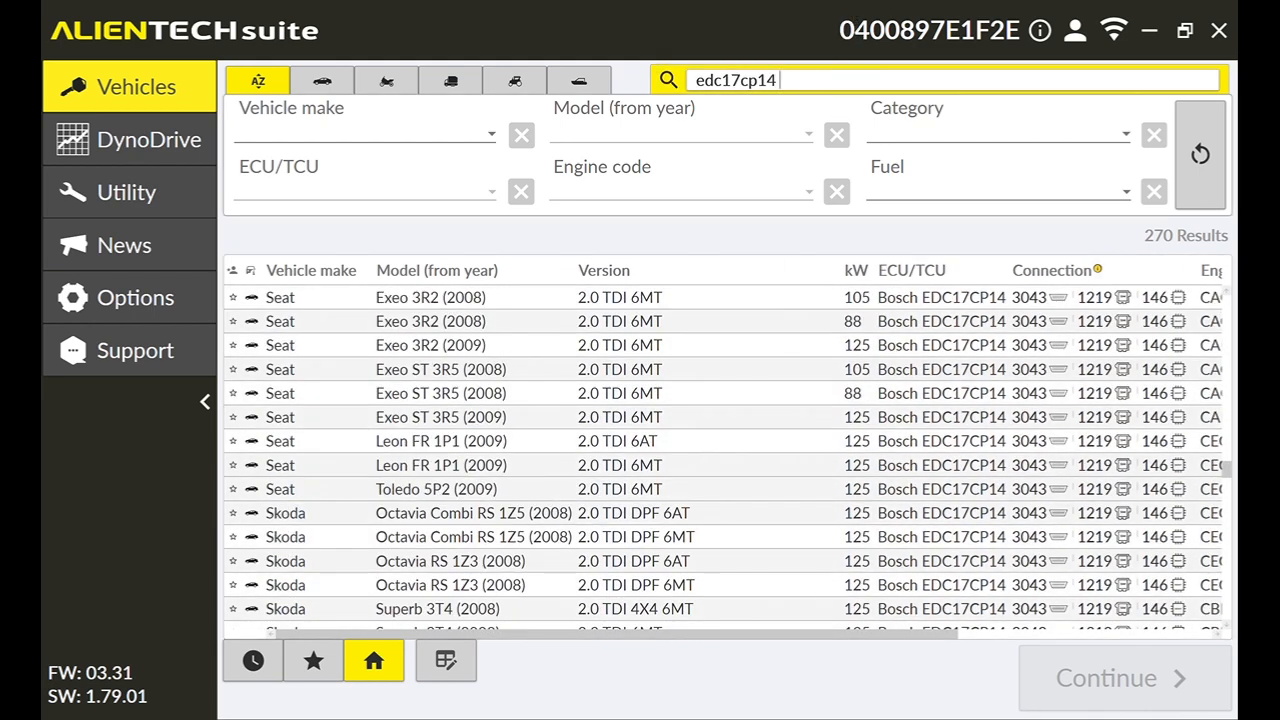
Step: Extend the search to 'edc17cp14 jetta', narrowing the list to 9 Volkswagen Jetta vehicles
type("jetta")
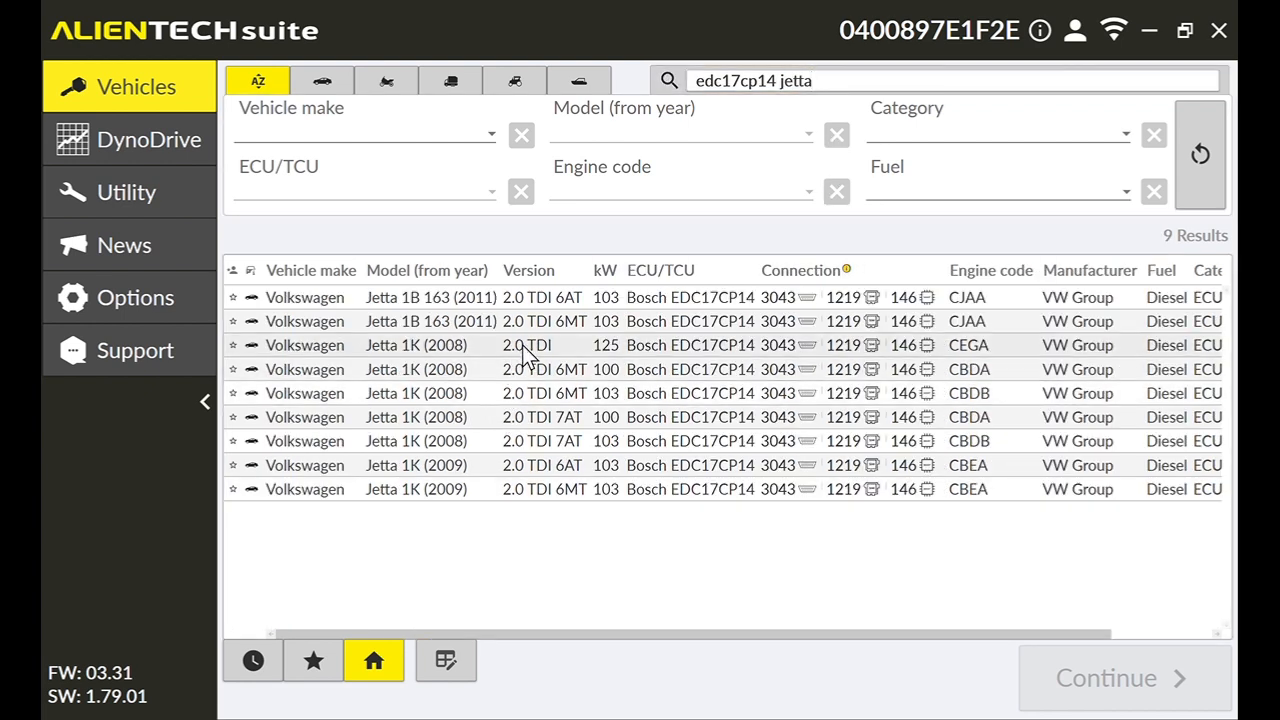
mouse_move(530, 368)
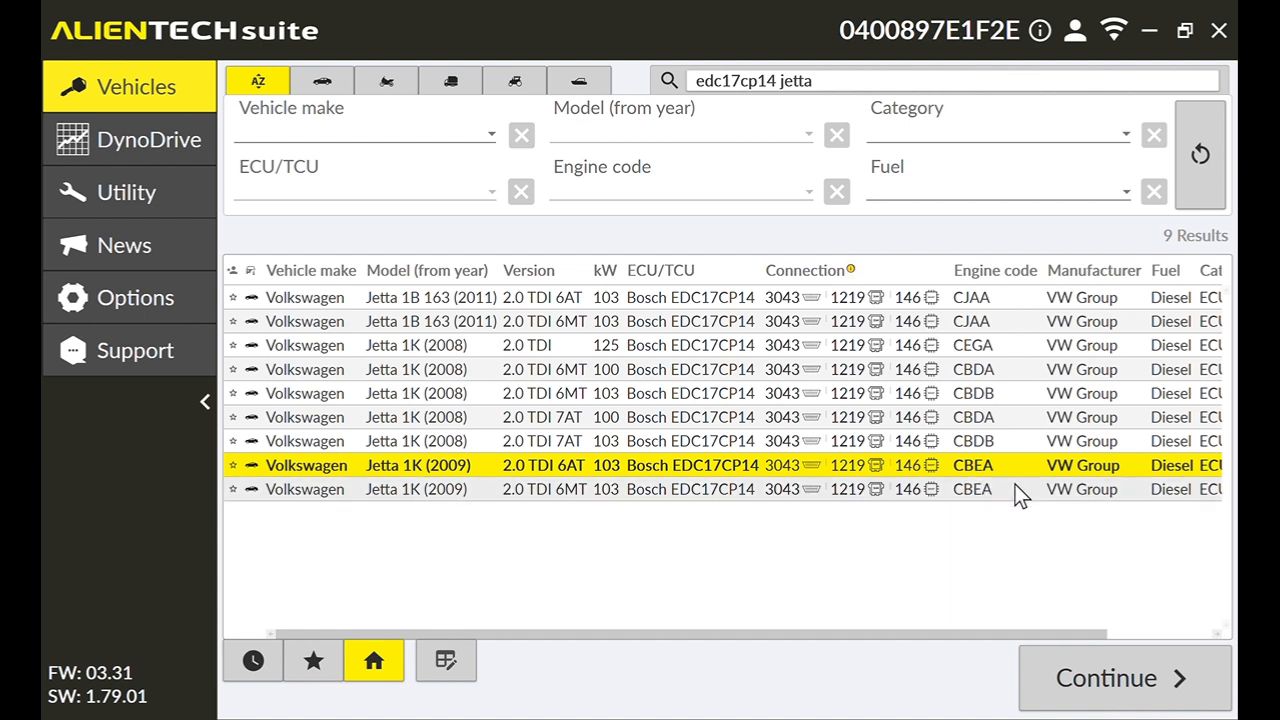
mouse_move(990, 320)
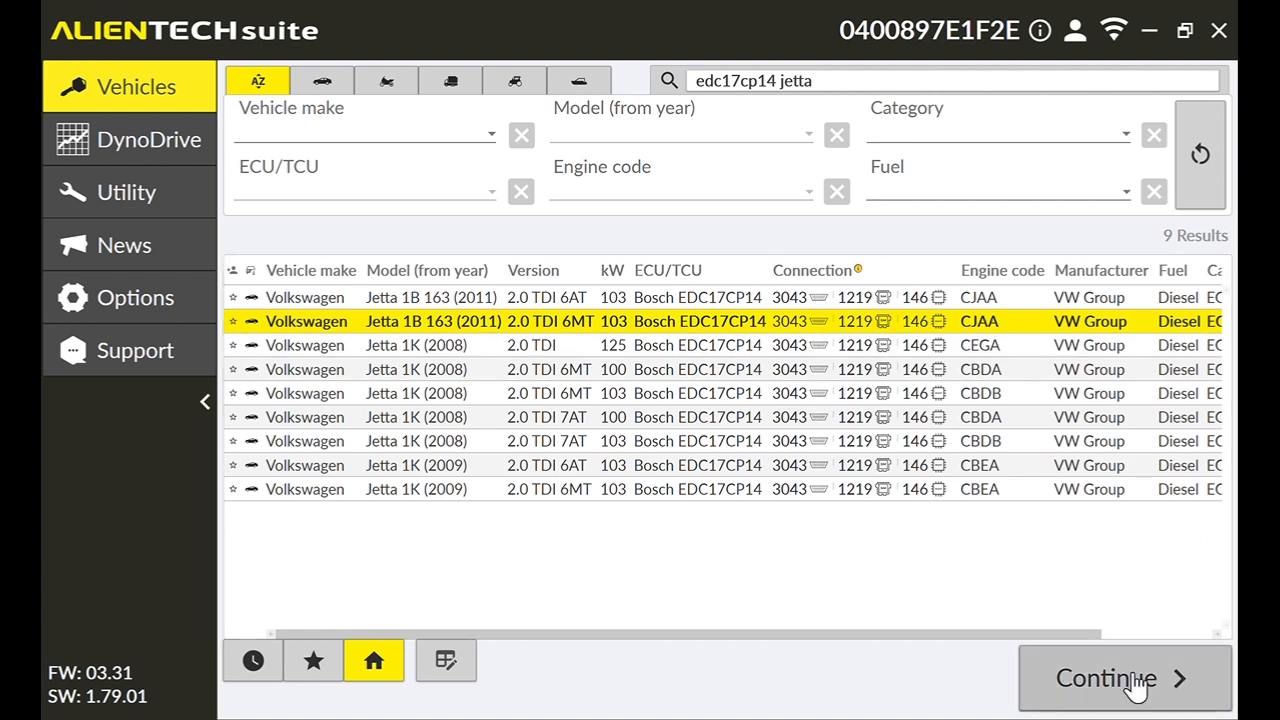
mouse_move(584, 342)
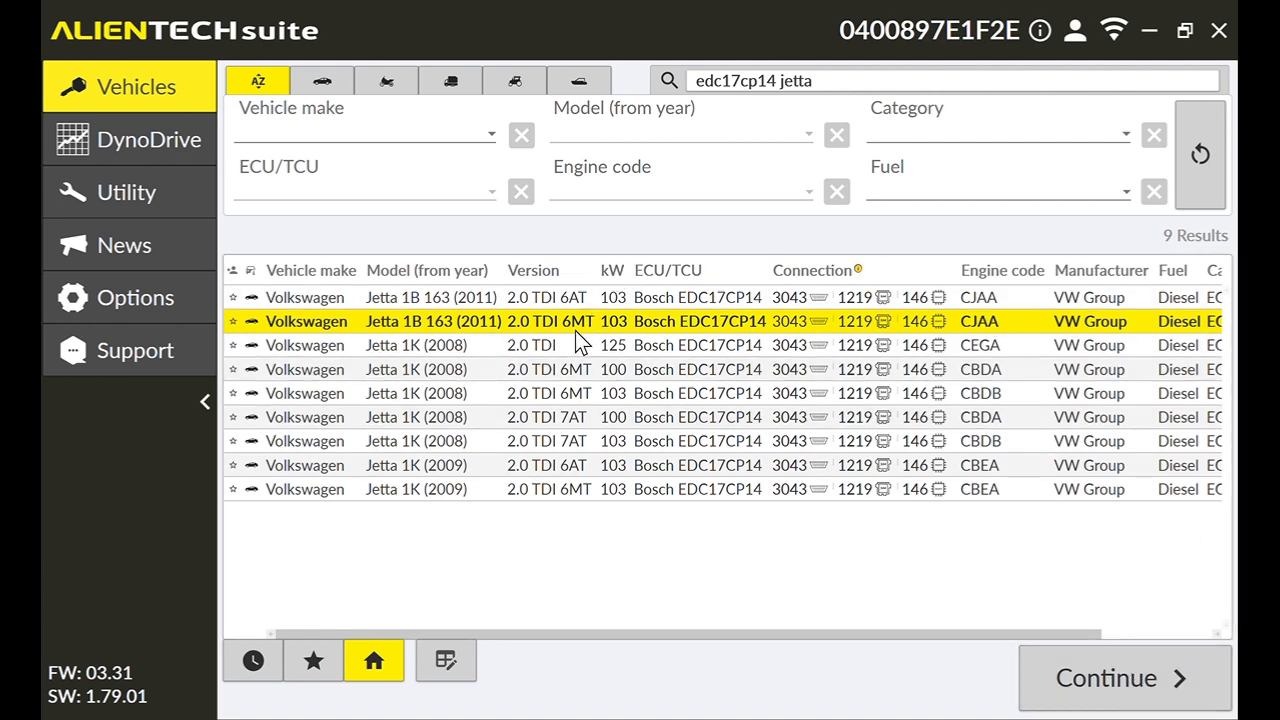
mouse_move(962, 328)
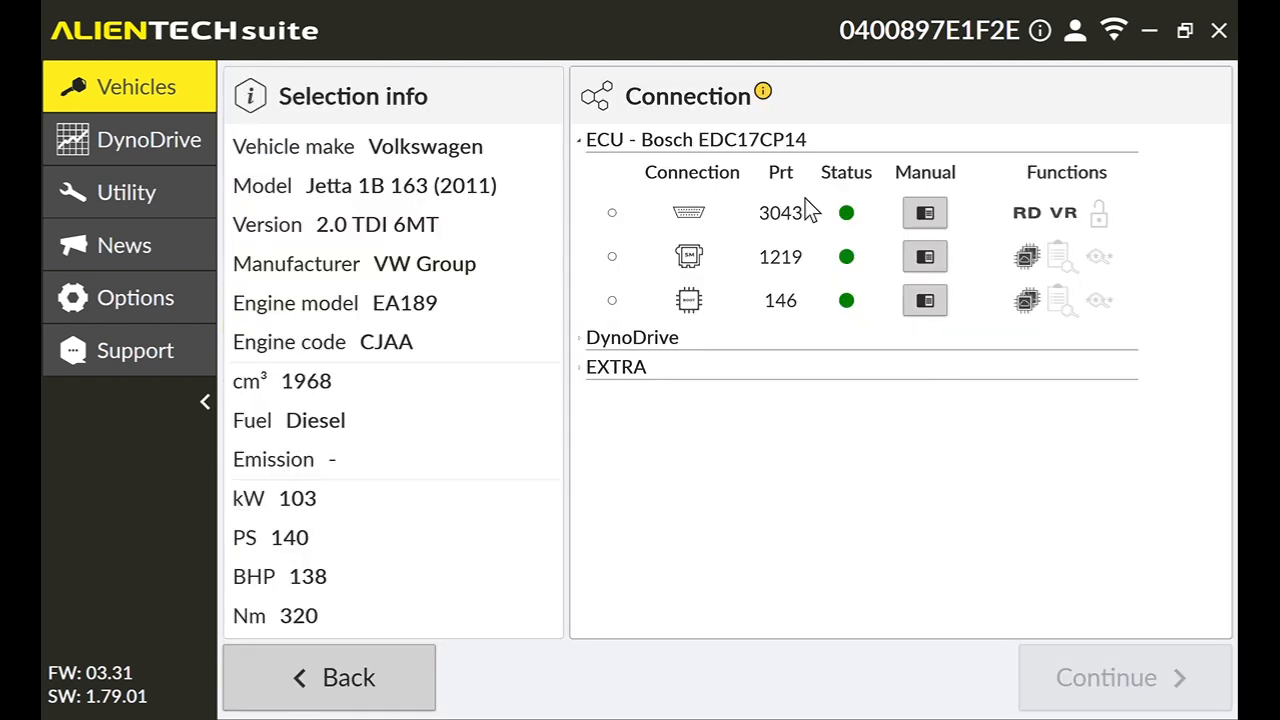
mouse_move(688, 212)
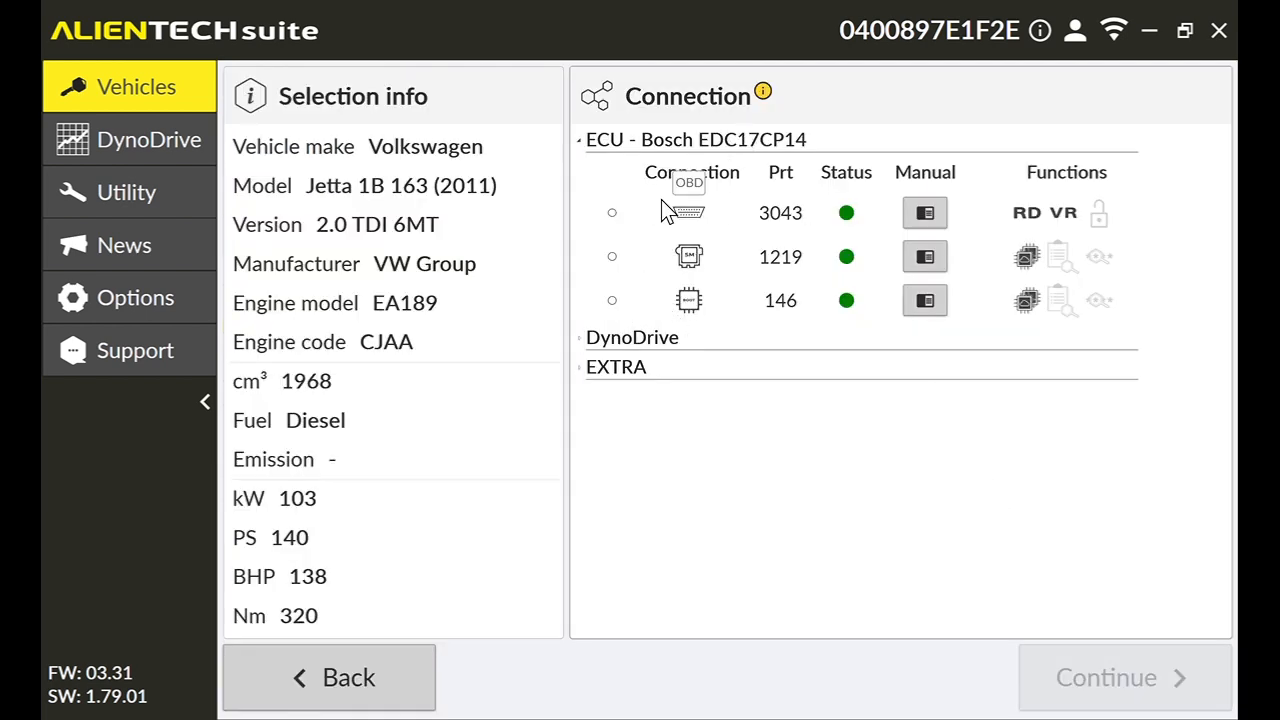
Step: Select connection protocol 146 for the Jetta's EDC17CP14 ECU
left_click(612, 300)
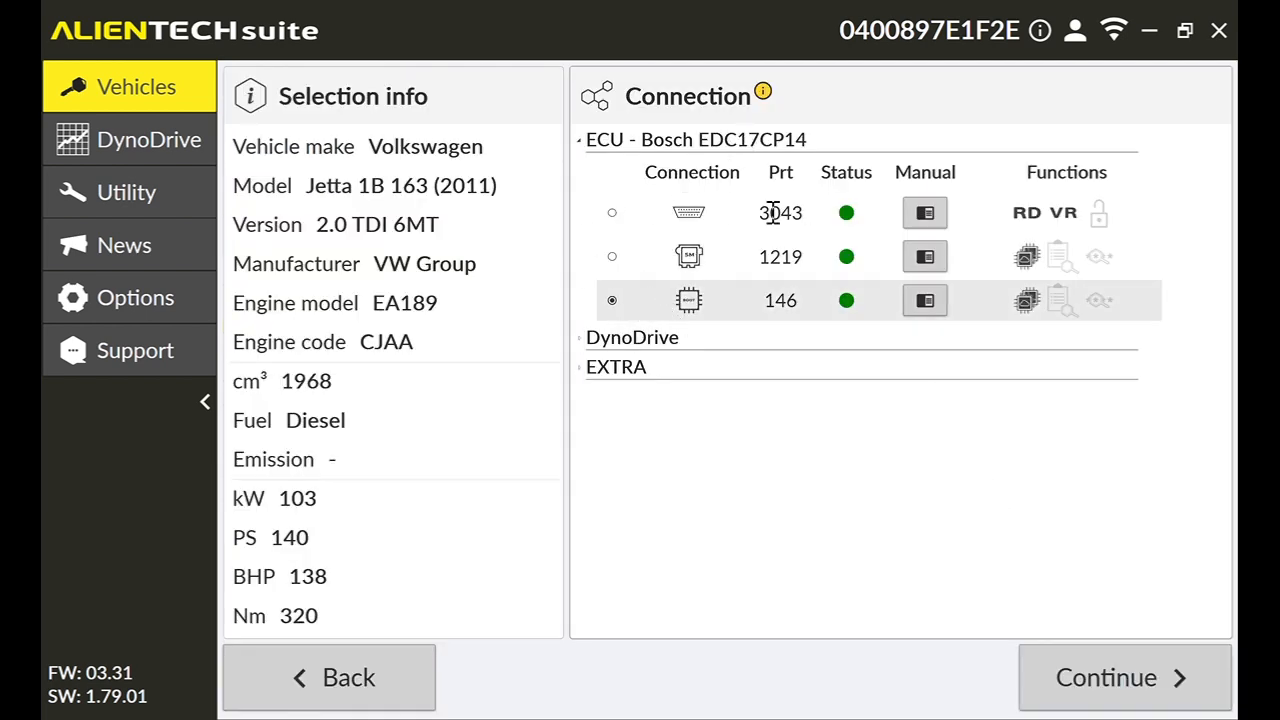
mouse_move(772, 464)
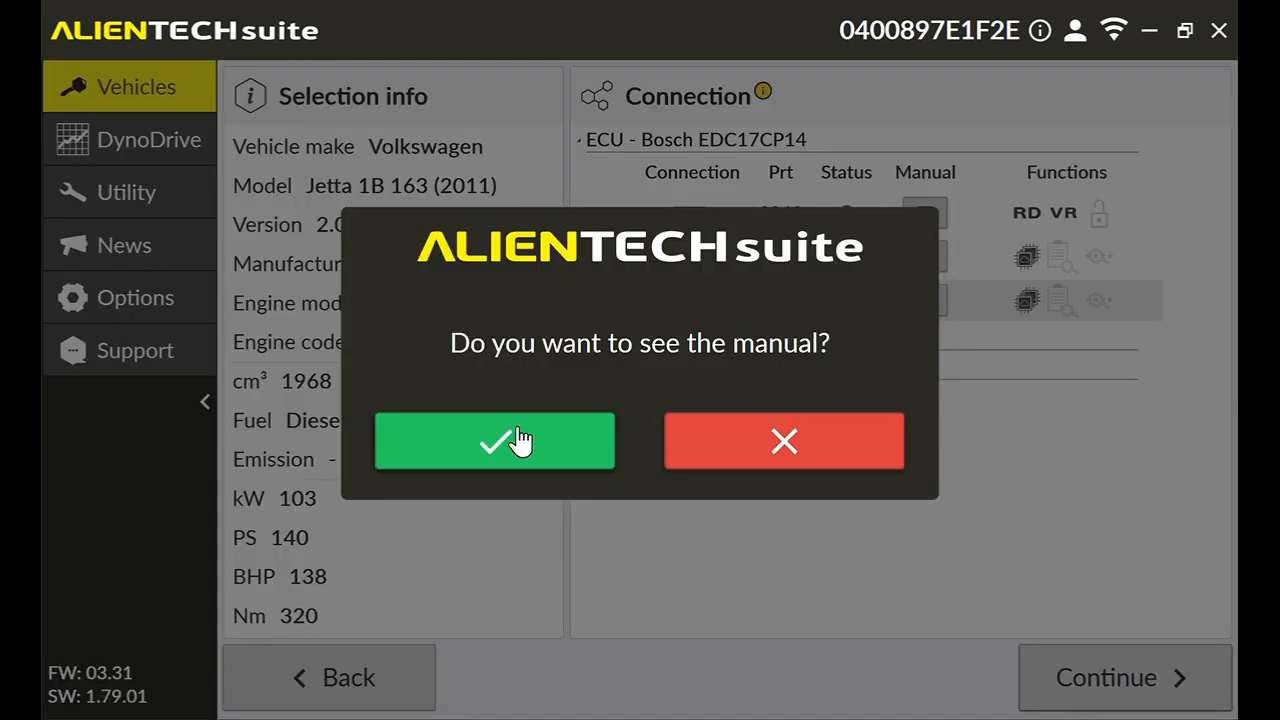
left_click(494, 442)
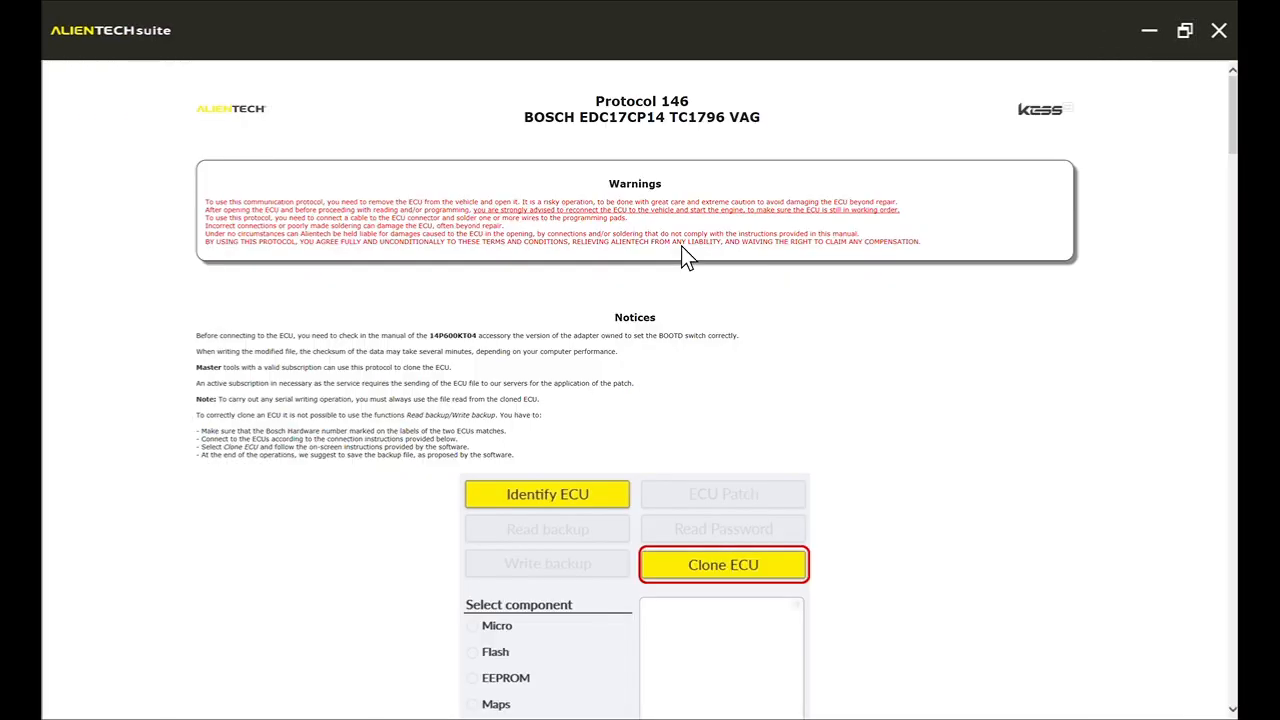
scroll("down", 3)
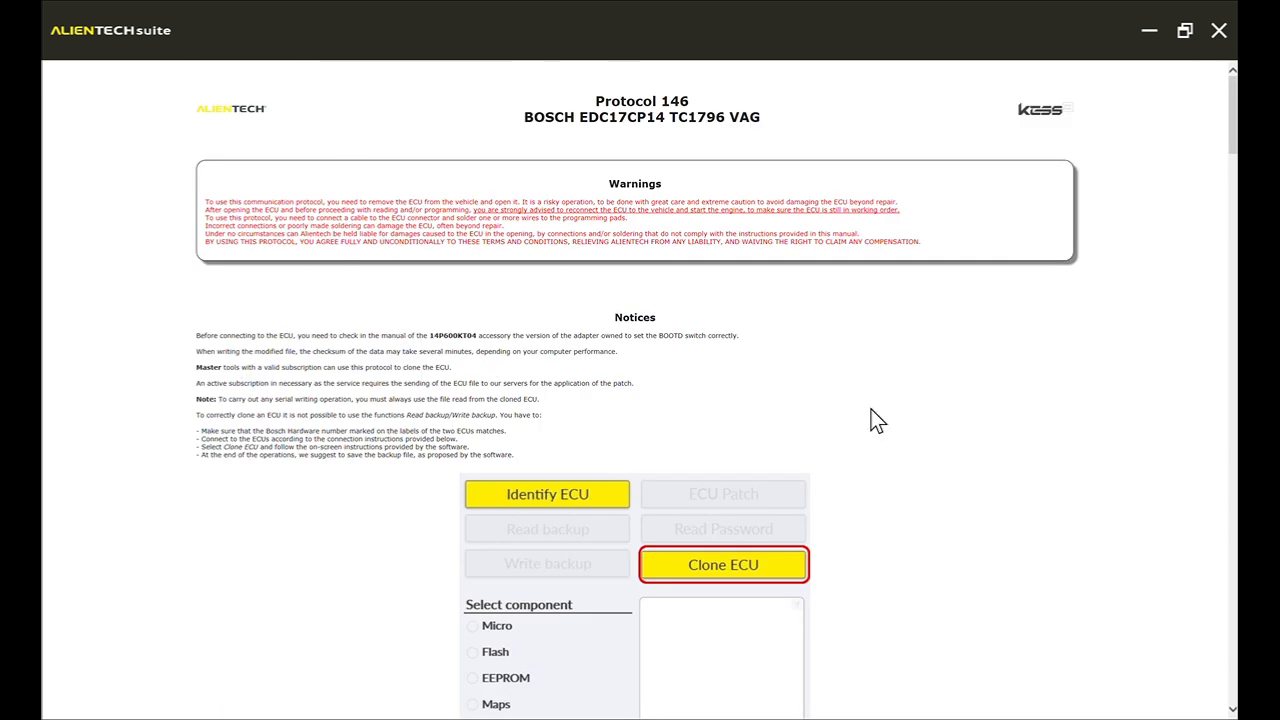
scroll("down", 3)
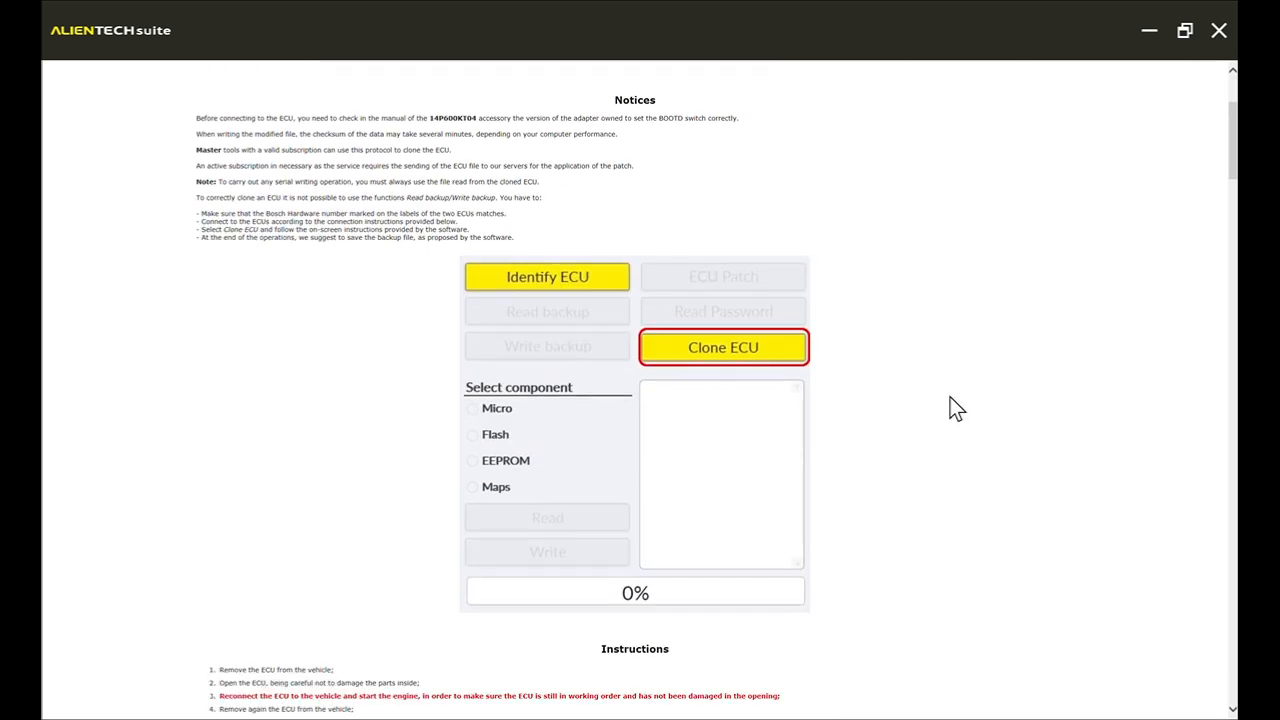
scroll("down", 3)
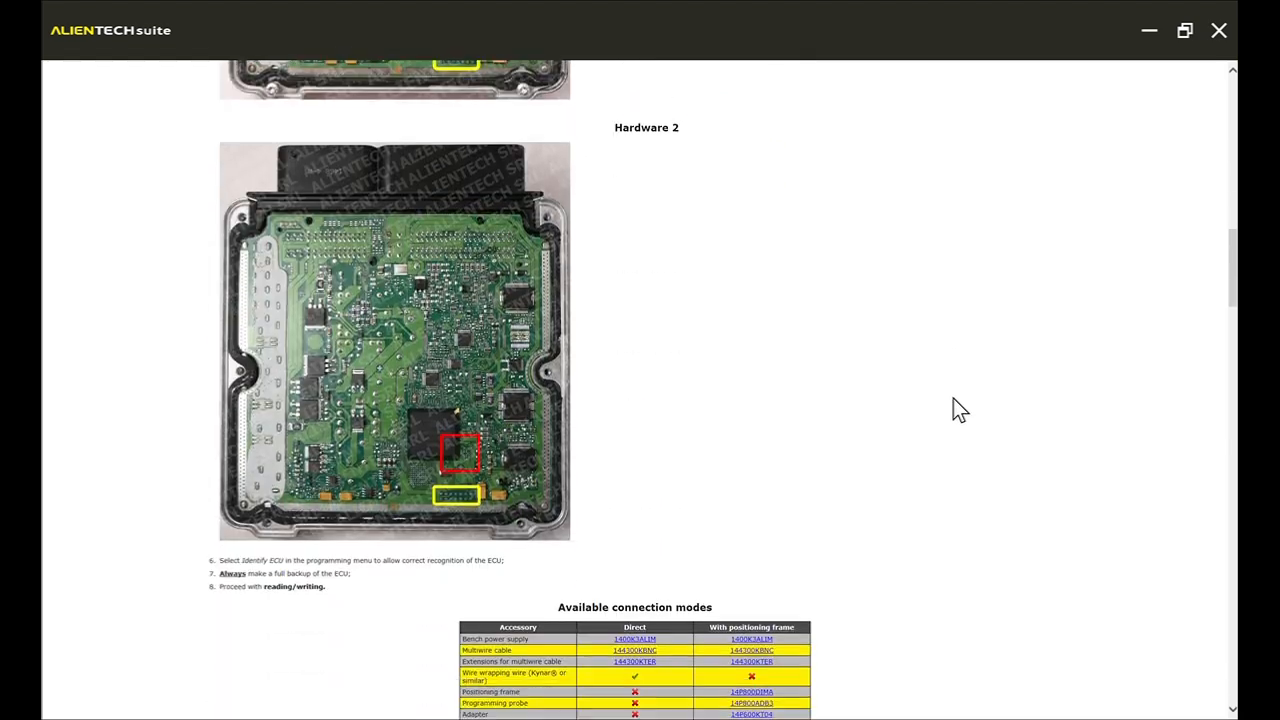
scroll("down", 3)
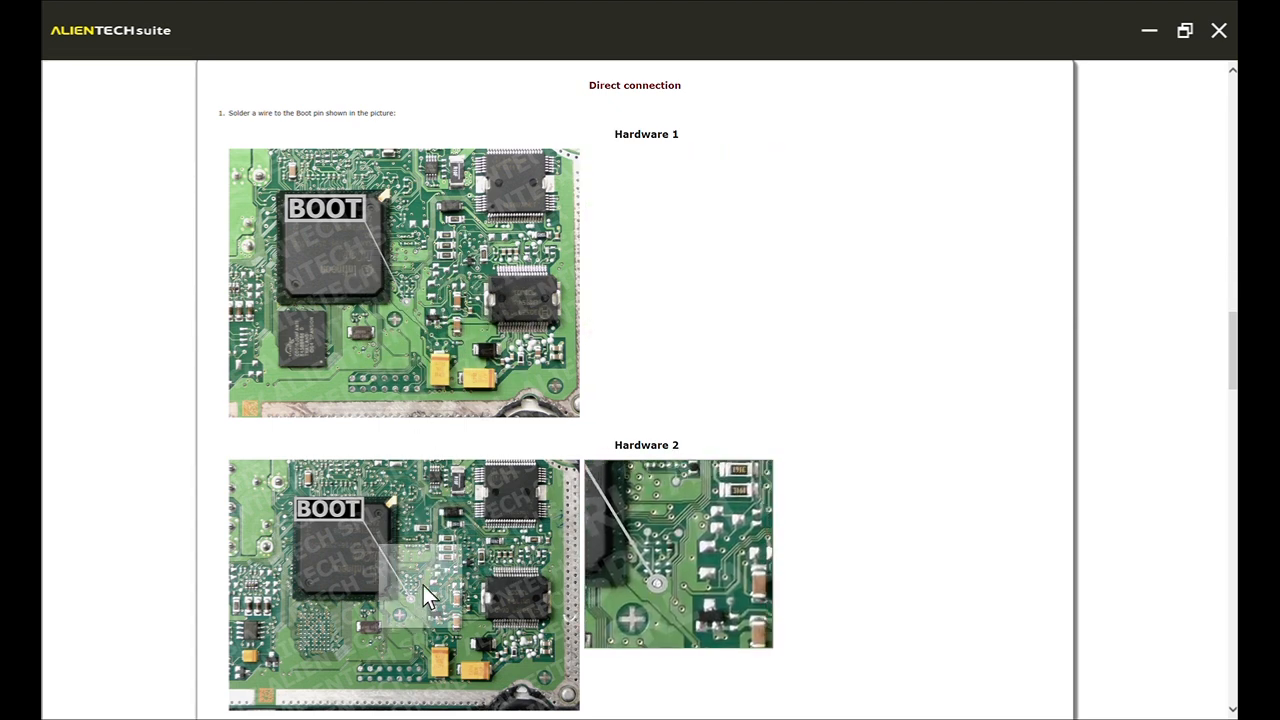
scroll("down", 3)
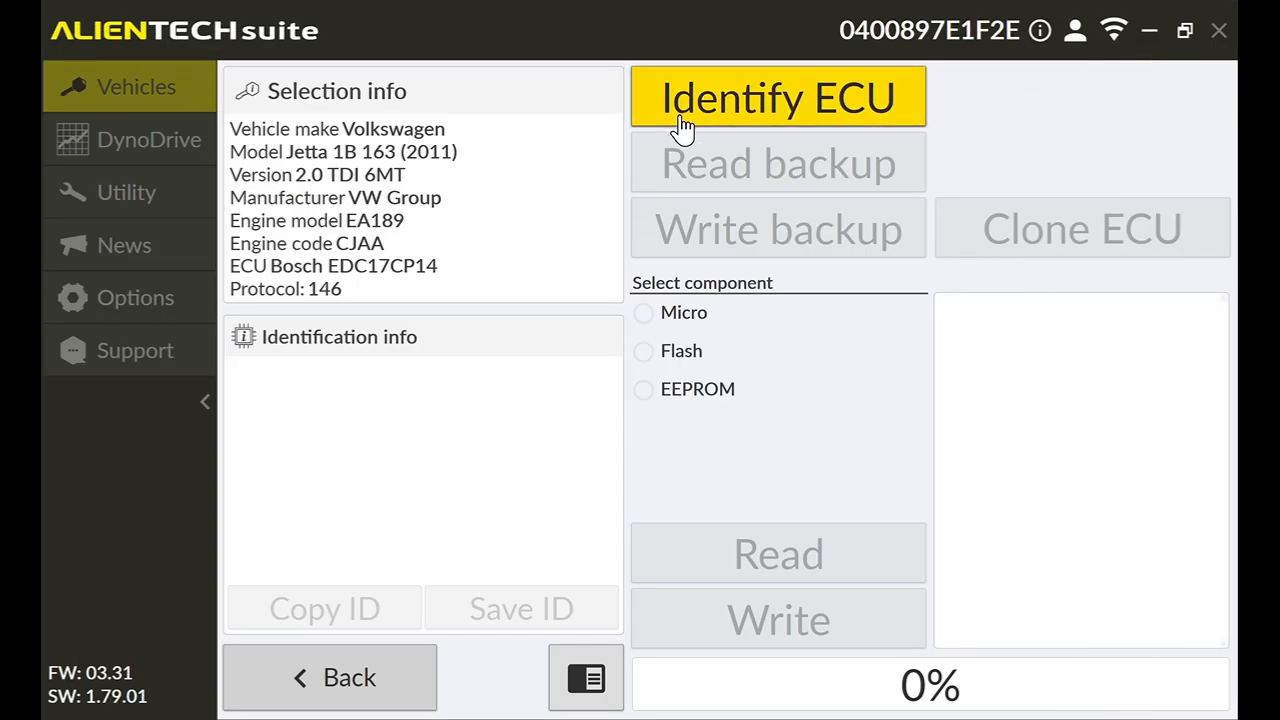
Step: Start ECU identification of the EDC17CP14 over protocol 146
left_click(778, 96)
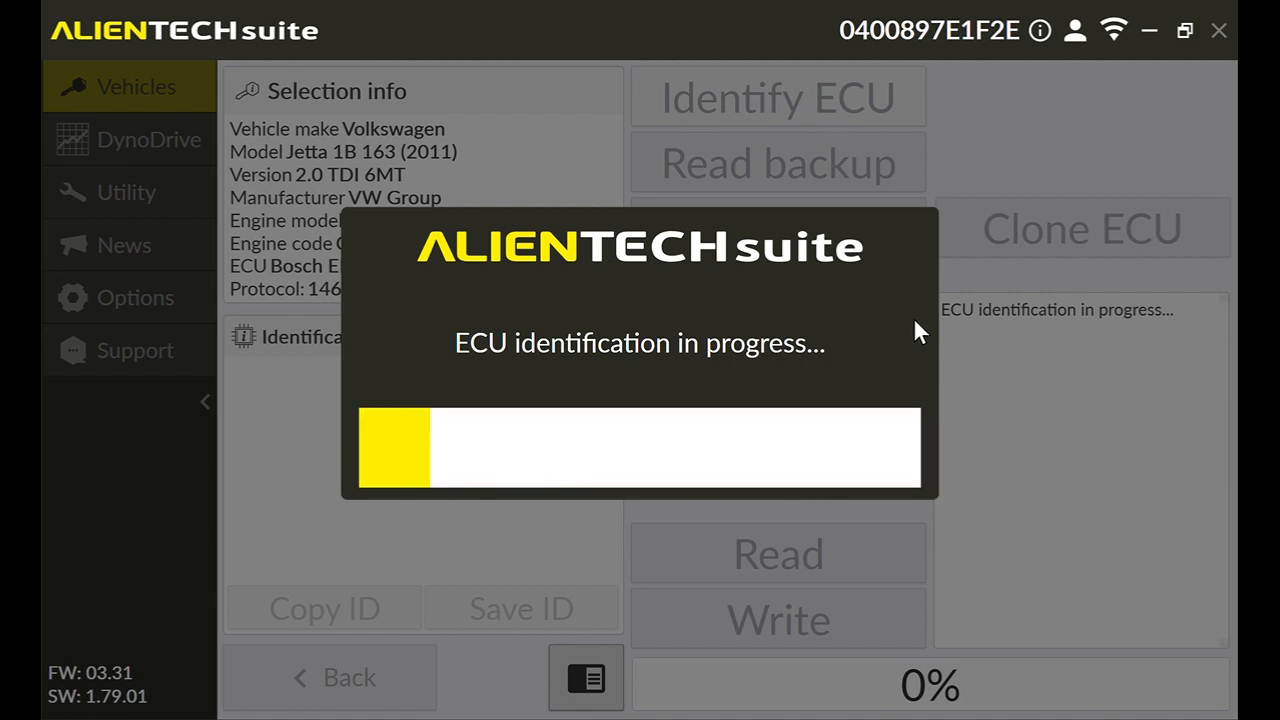
mouse_move(892, 308)
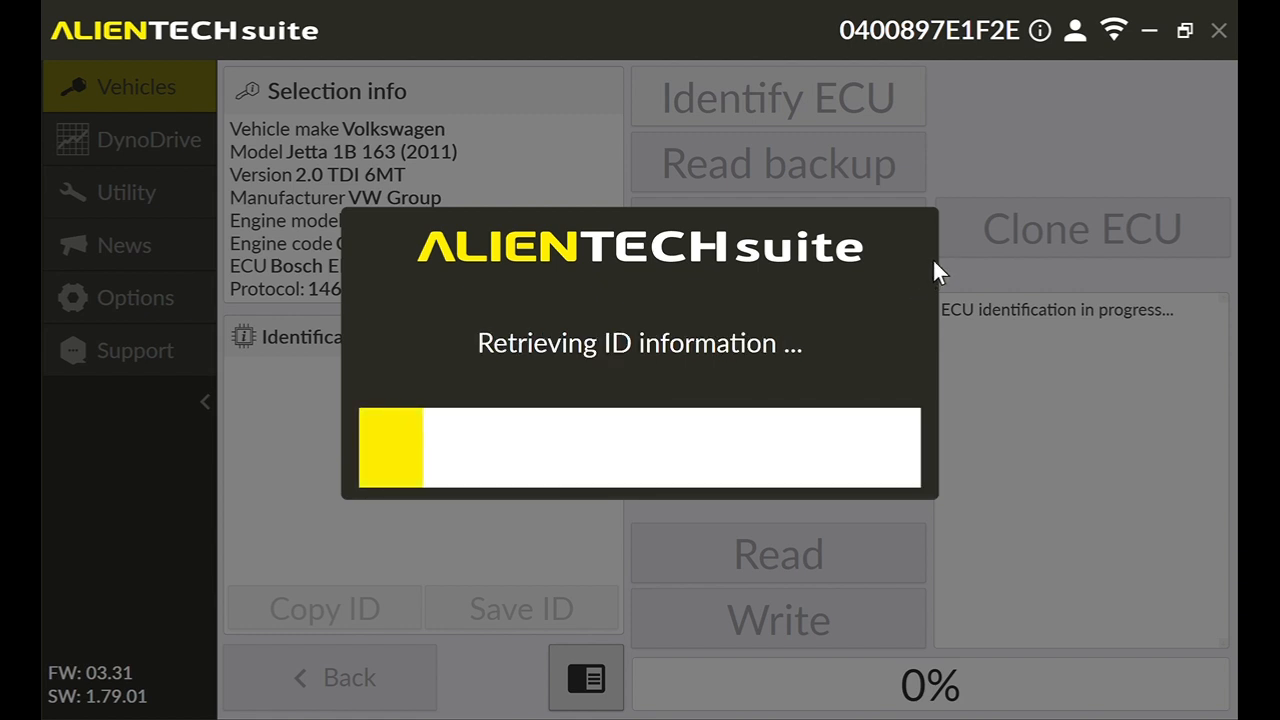
mouse_move(596, 348)
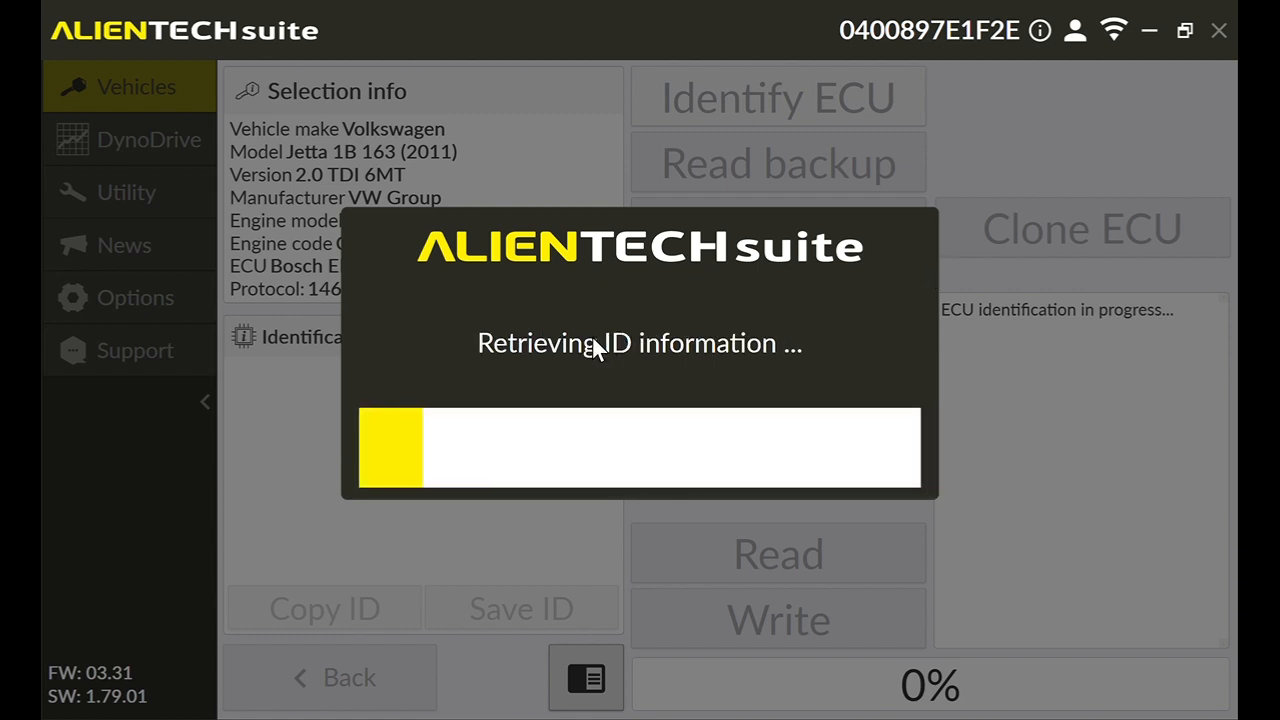
mouse_move(910, 356)
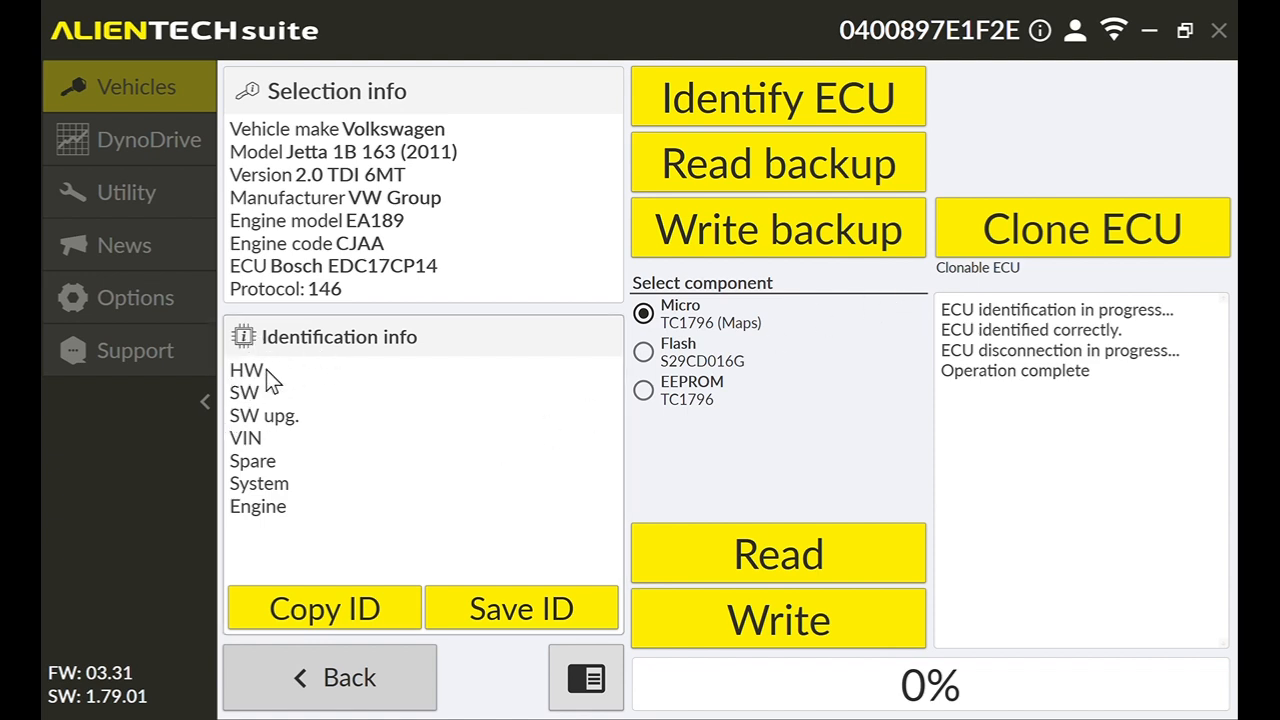
mouse_move(272, 512)
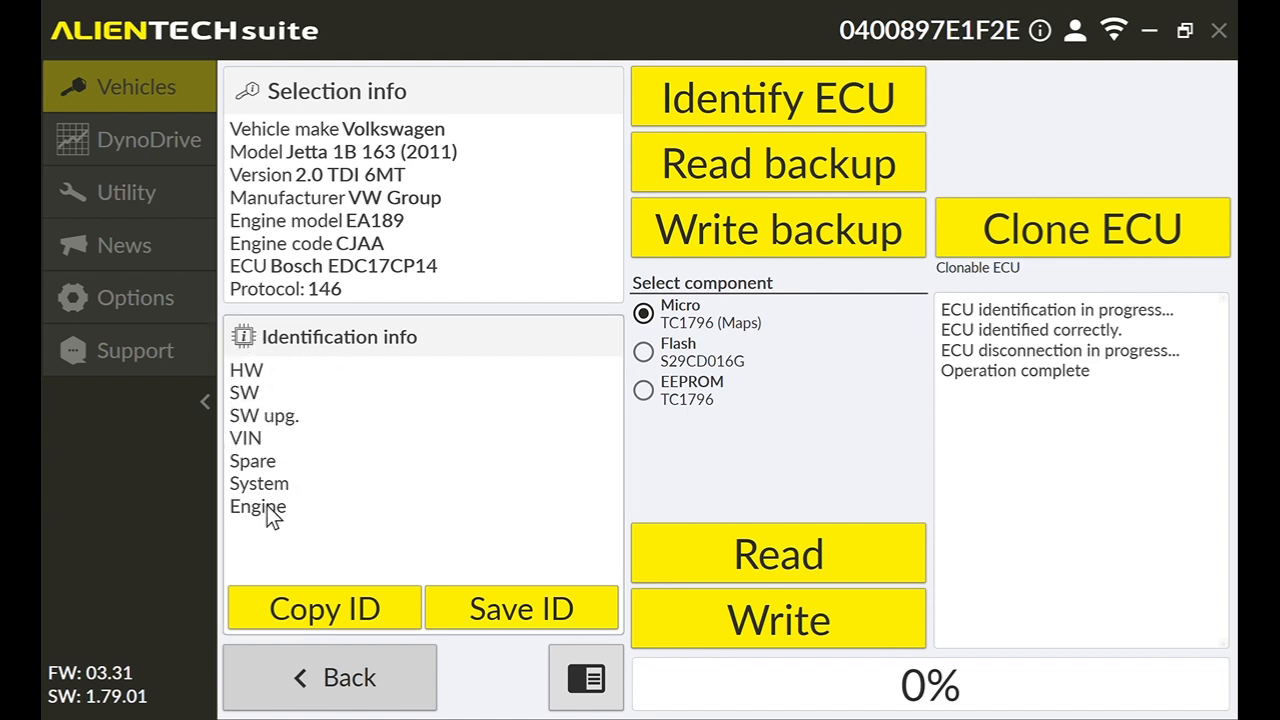
mouse_move(280, 398)
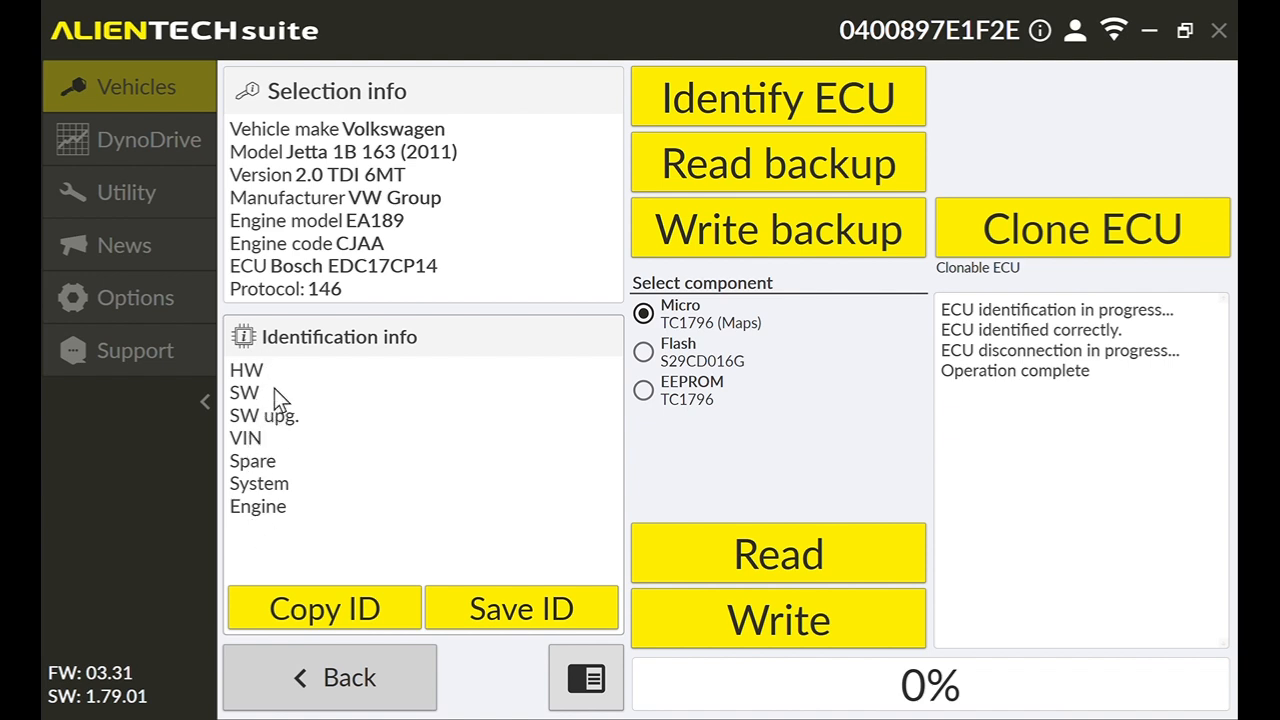
mouse_move(372, 380)
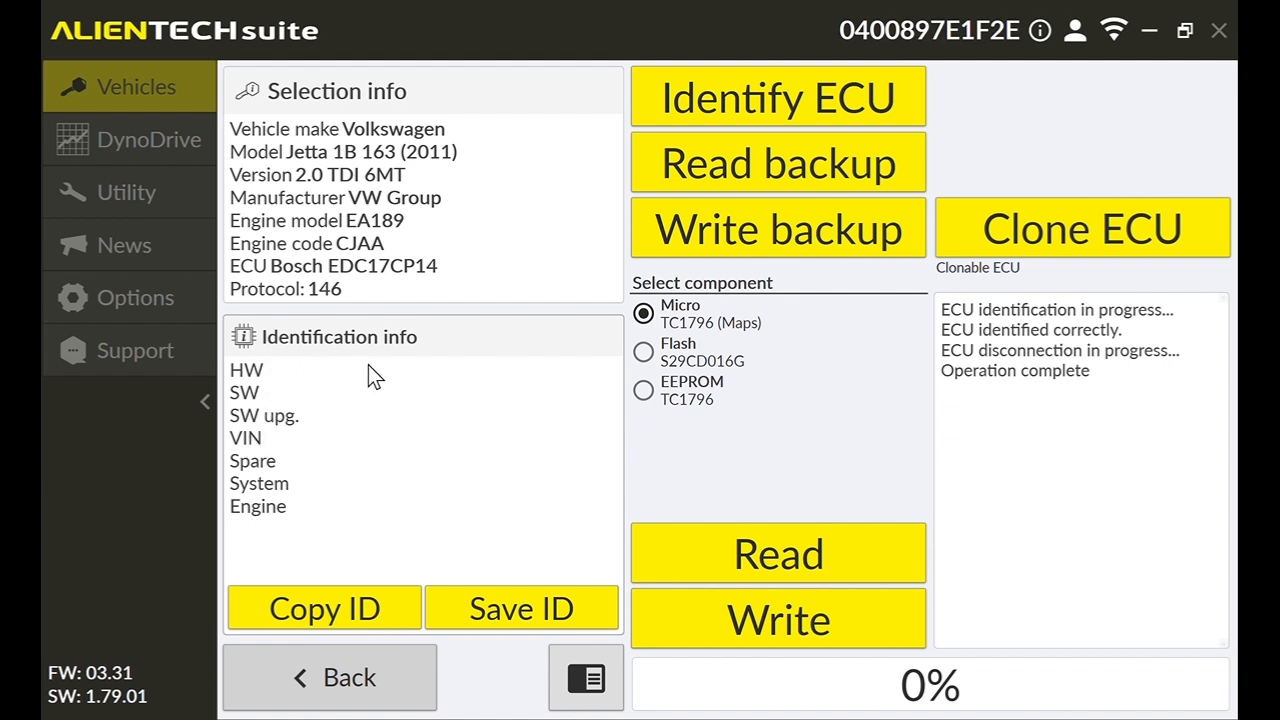
mouse_move(390, 378)
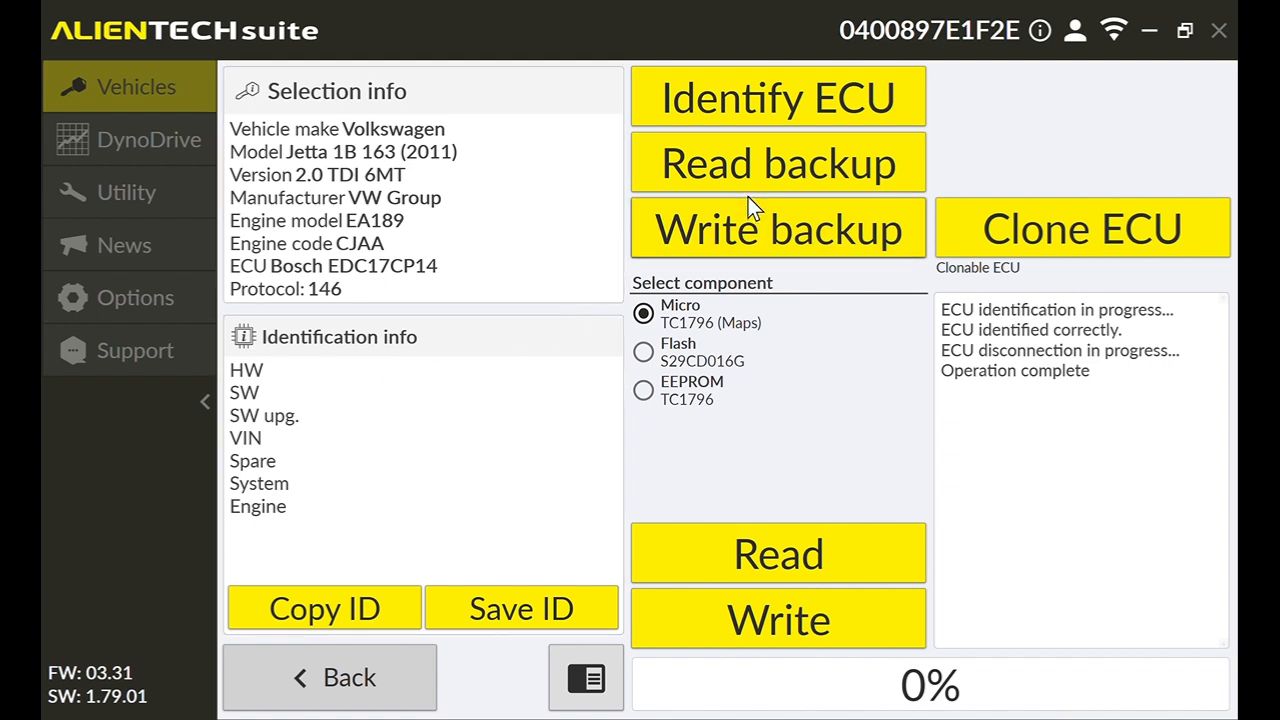
mouse_move(770, 322)
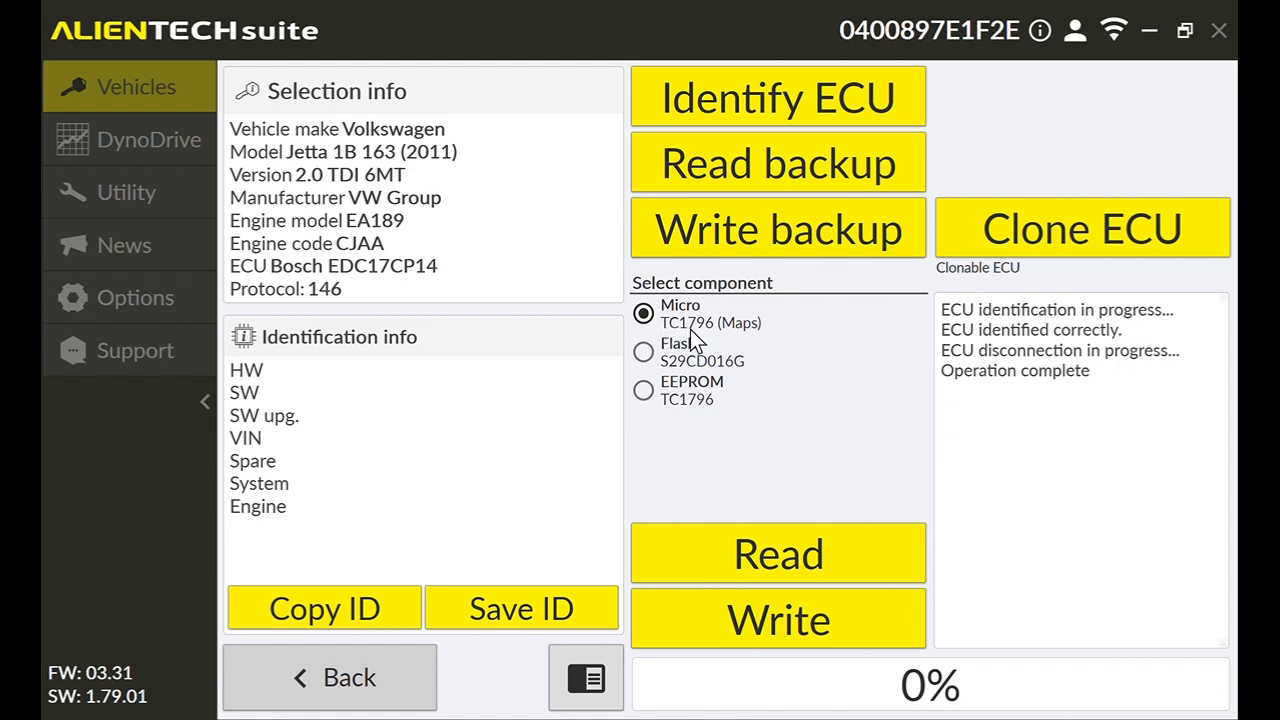
mouse_move(684, 370)
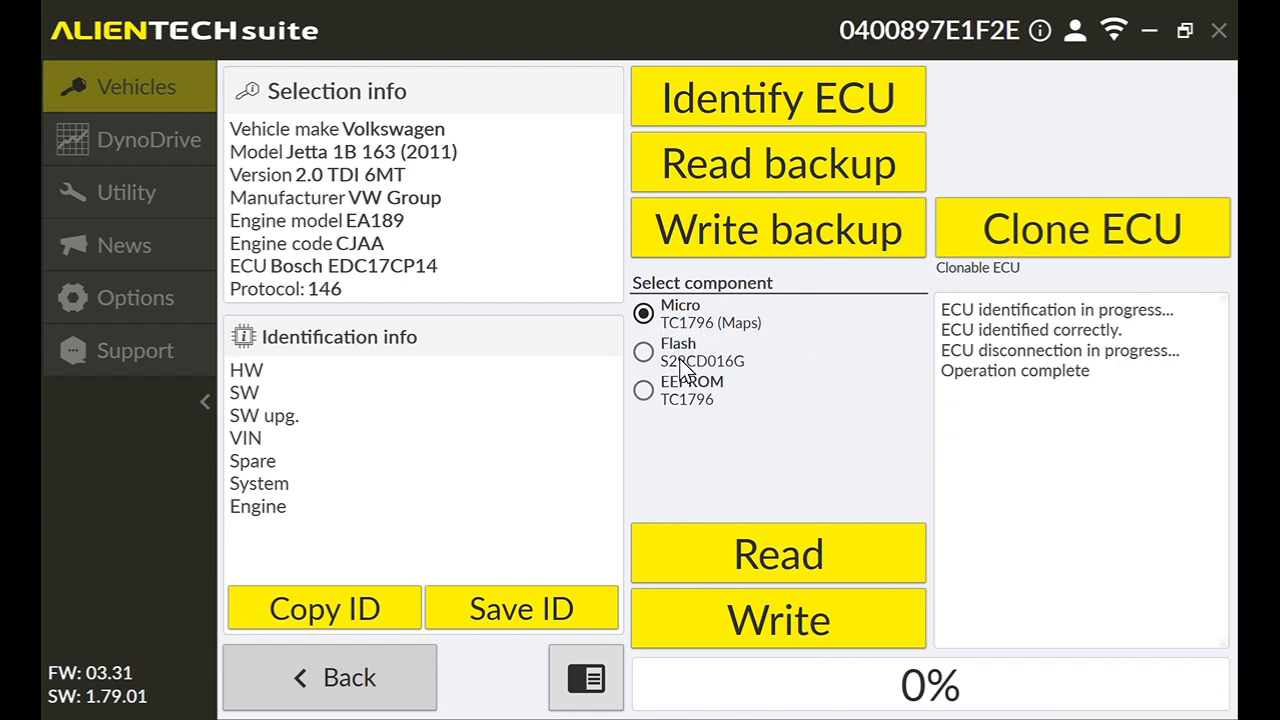
mouse_move(678, 398)
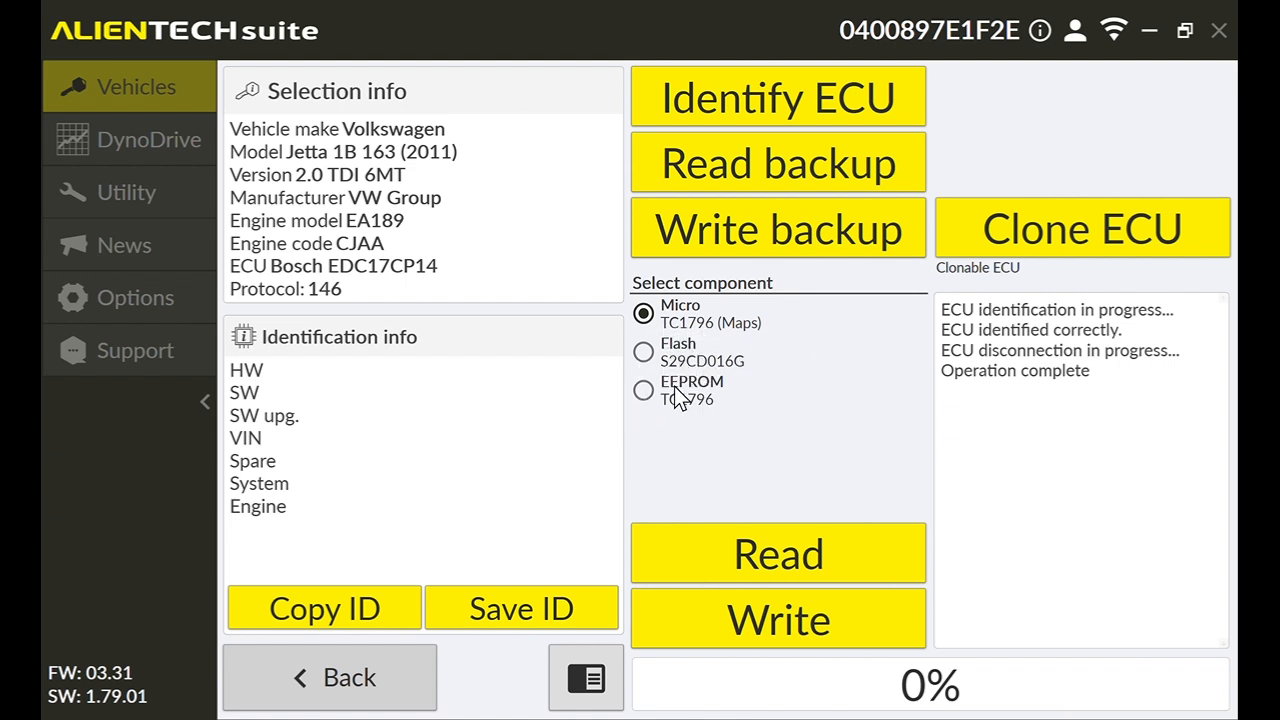
mouse_move(684, 390)
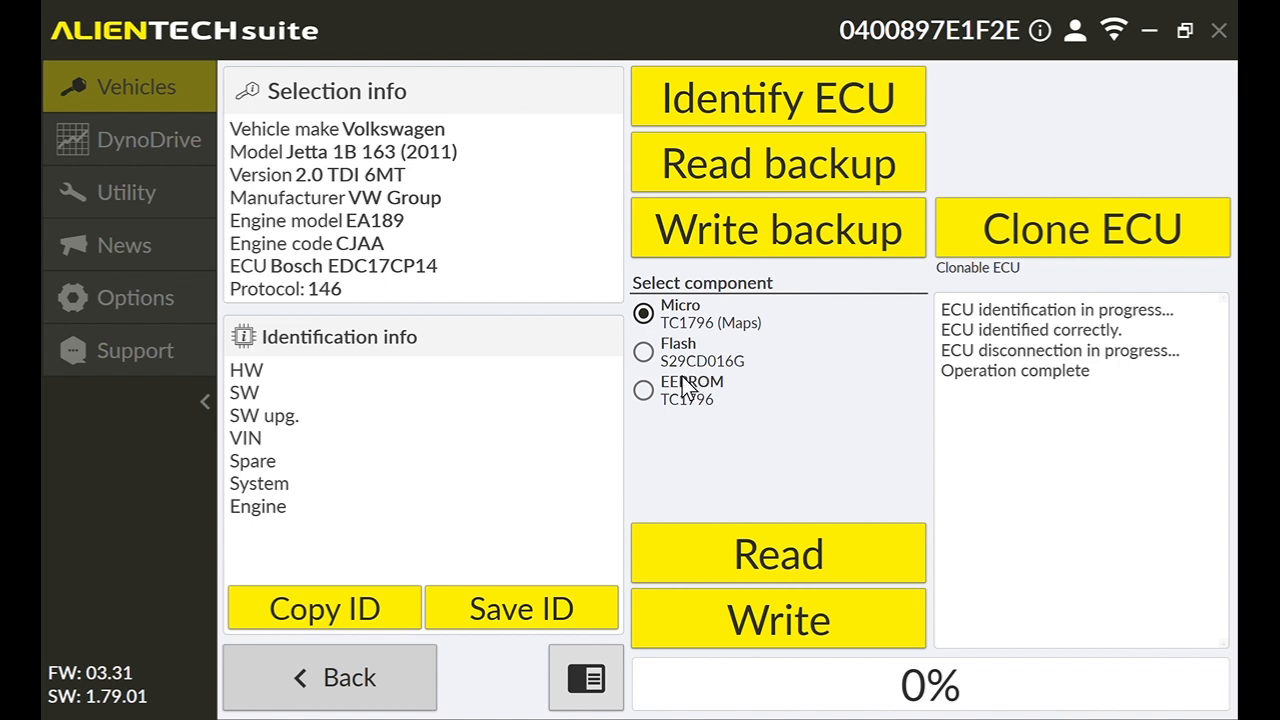
mouse_move(860, 352)
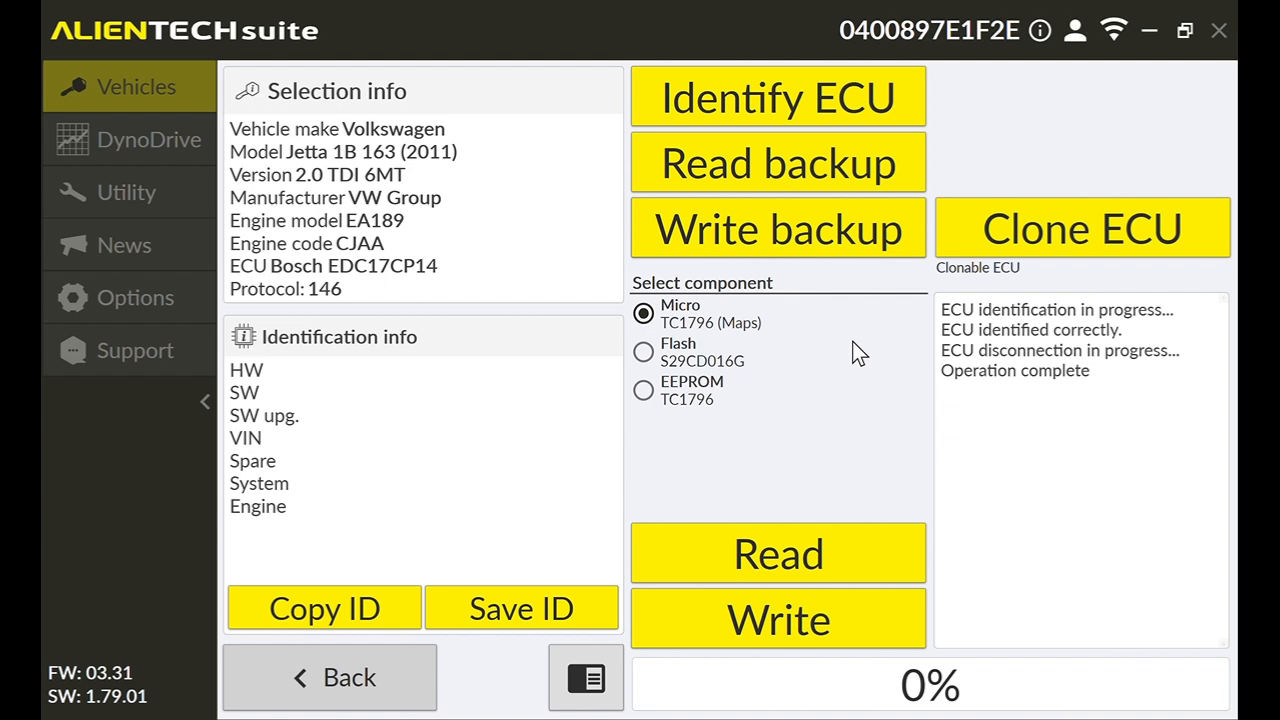
mouse_move(1130, 478)
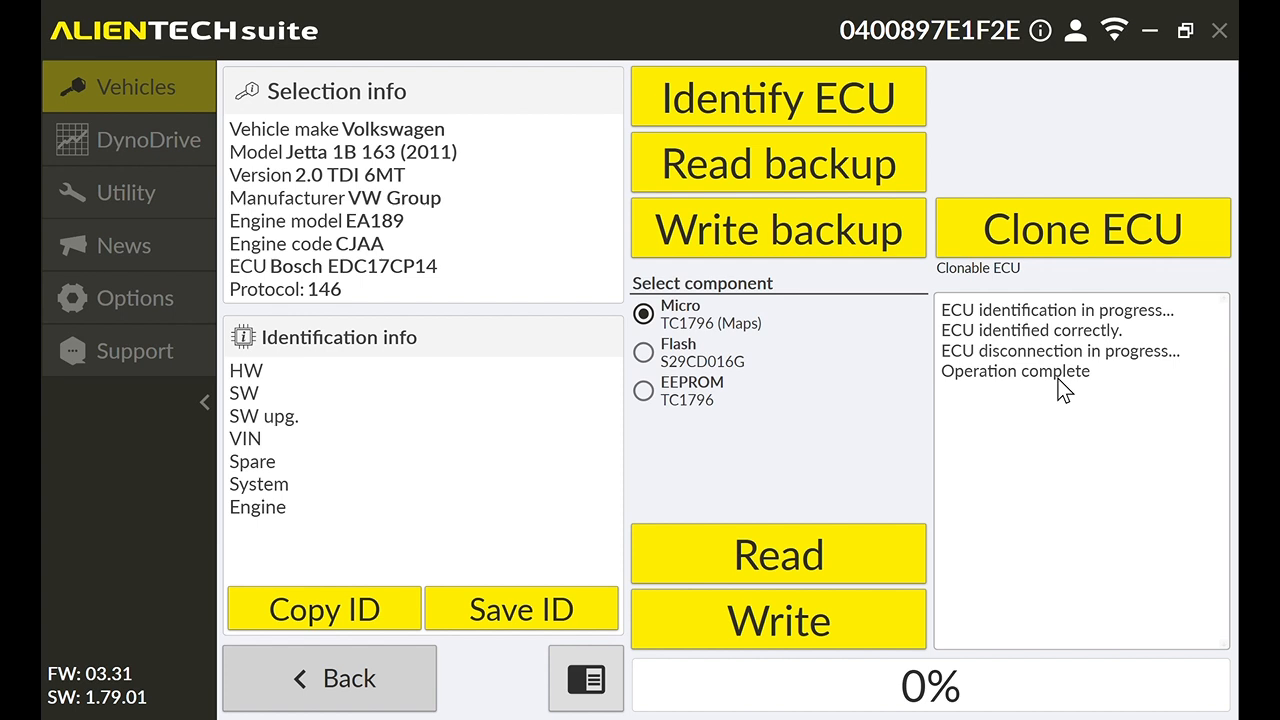
mouse_move(1060, 340)
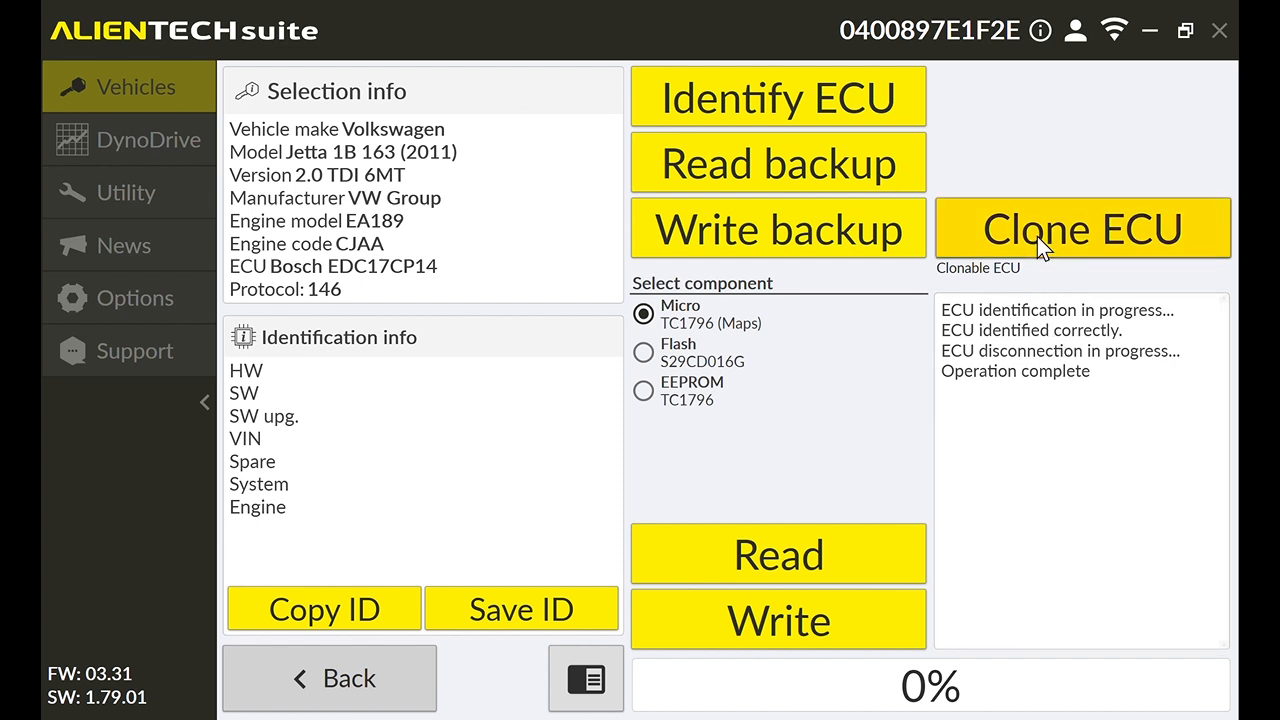
Step: Launch Clone ECU, bringing up the read-or-upload choice for the identified ECU
left_click(1082, 228)
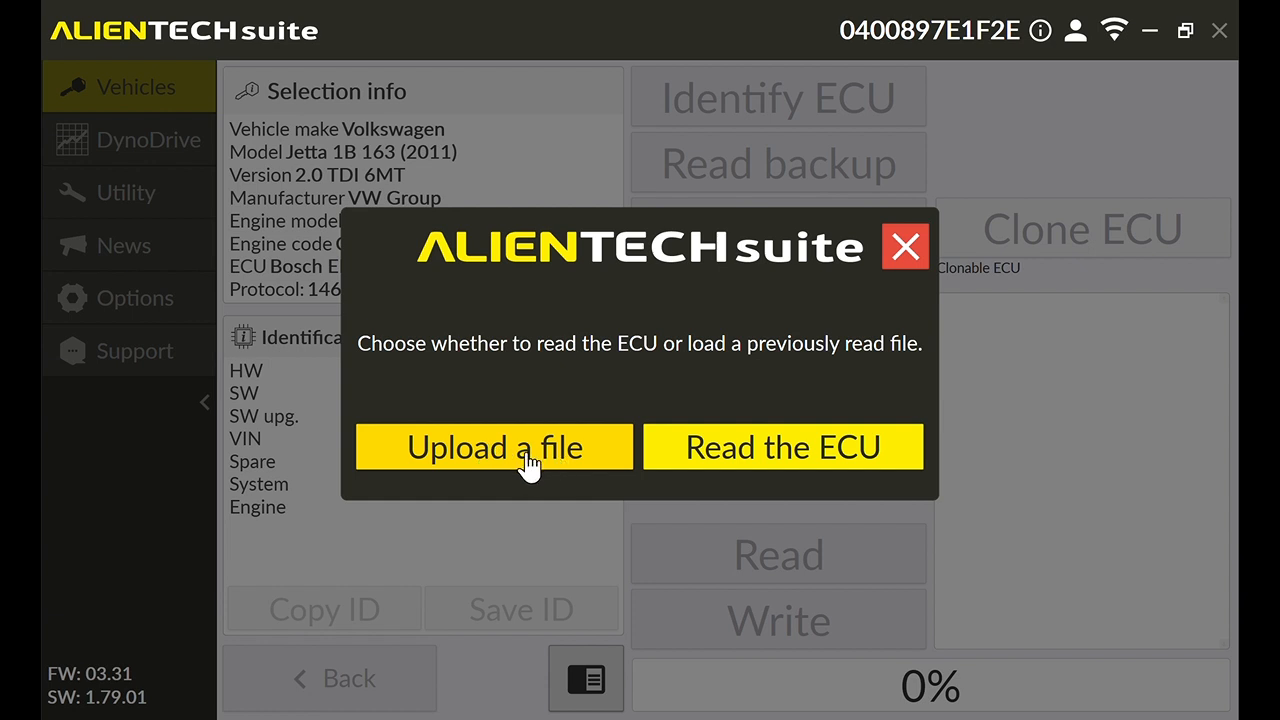
mouse_move(632, 538)
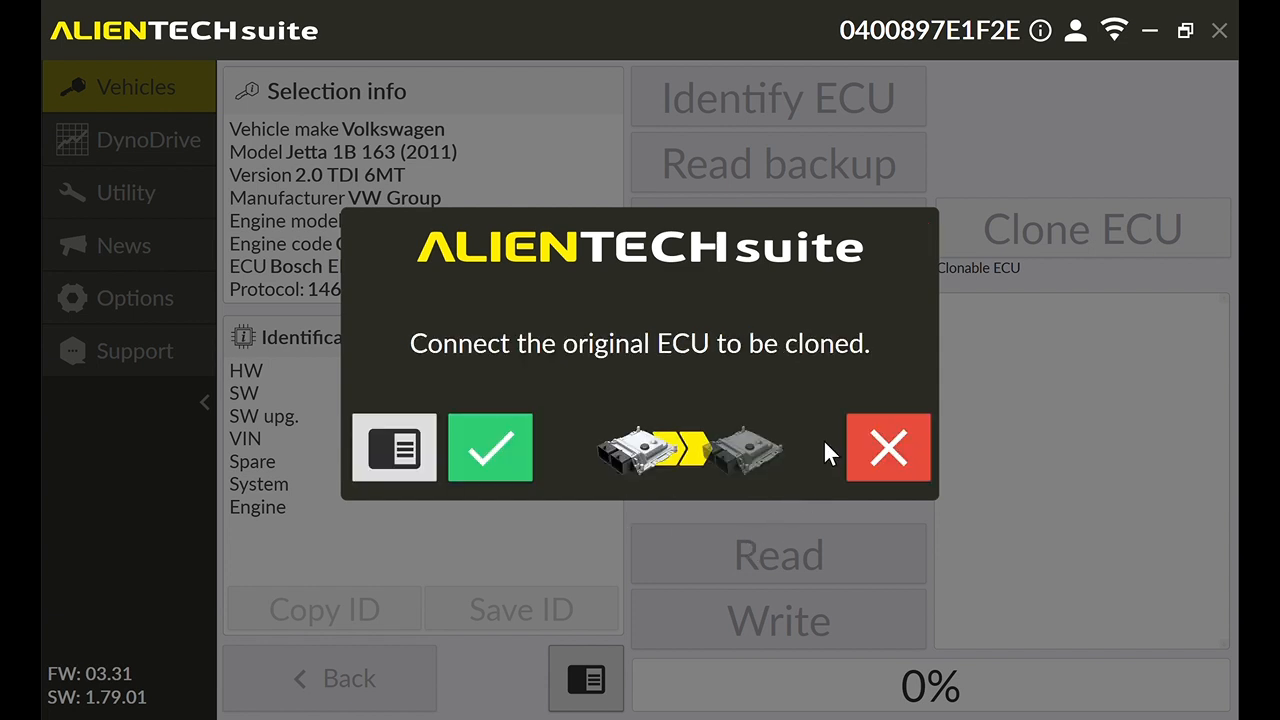
mouse_move(576, 370)
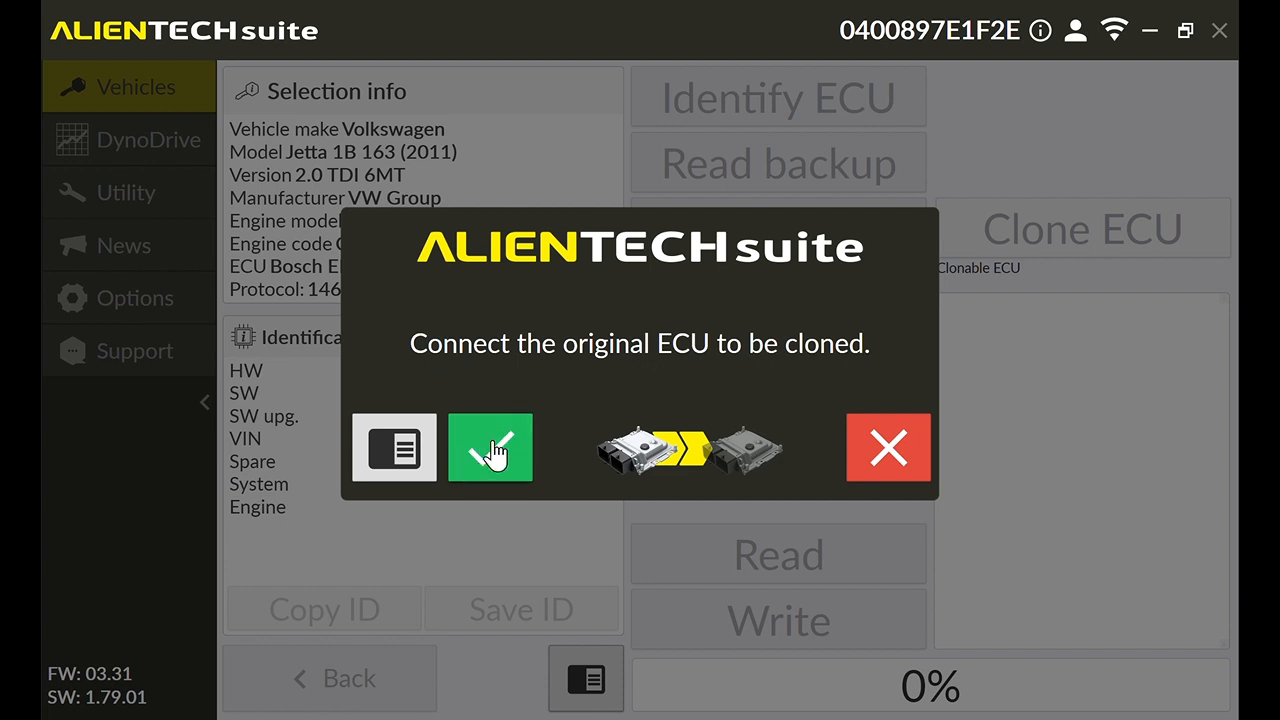
left_click(490, 448)
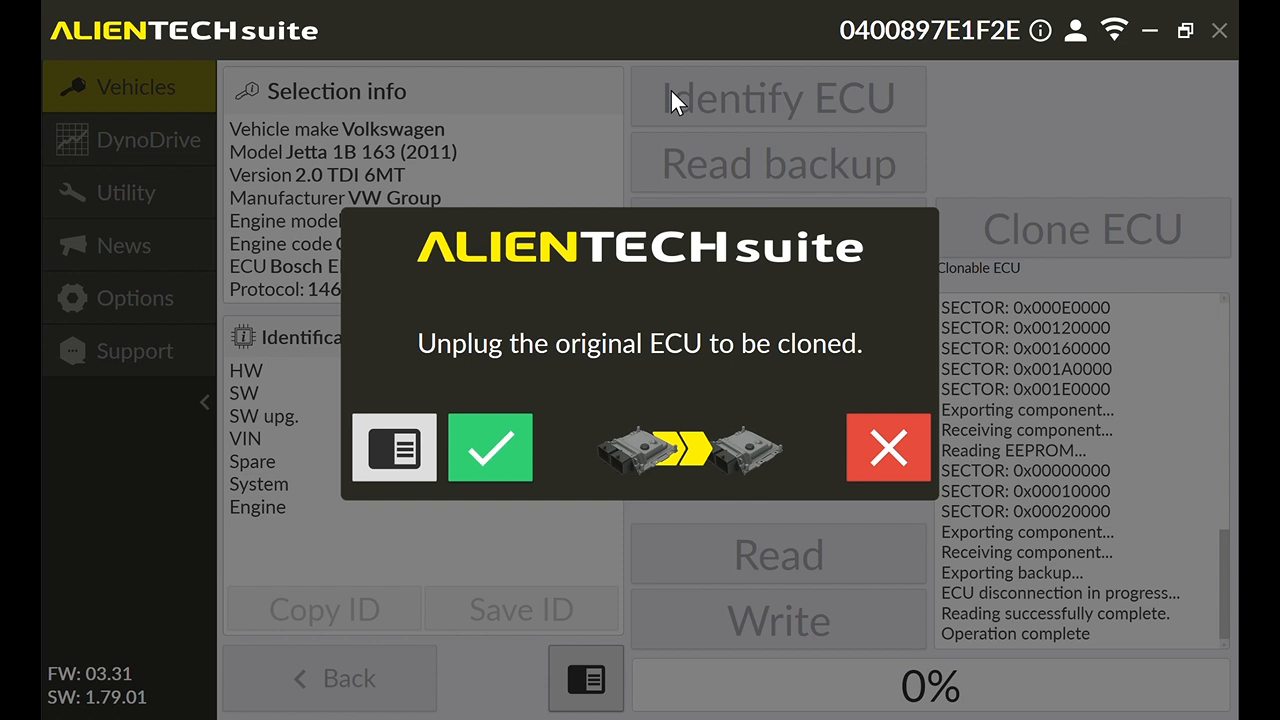
mouse_move(520, 156)
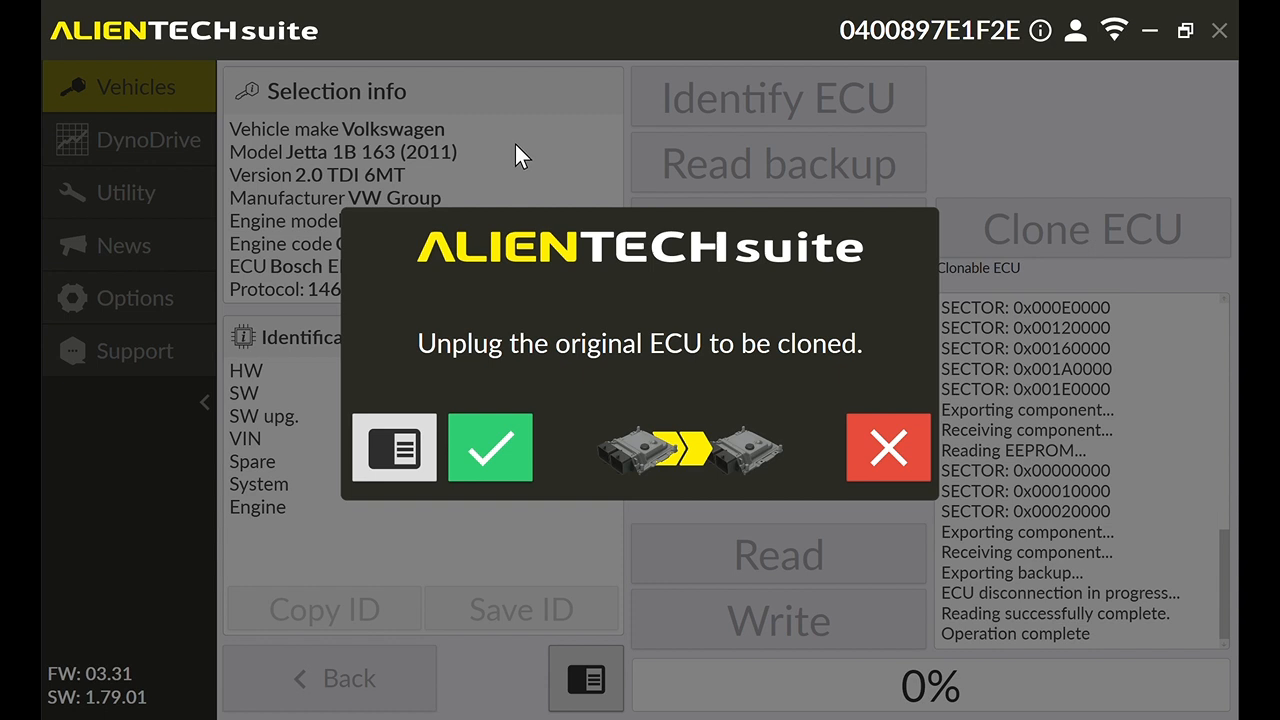
mouse_move(136, 400)
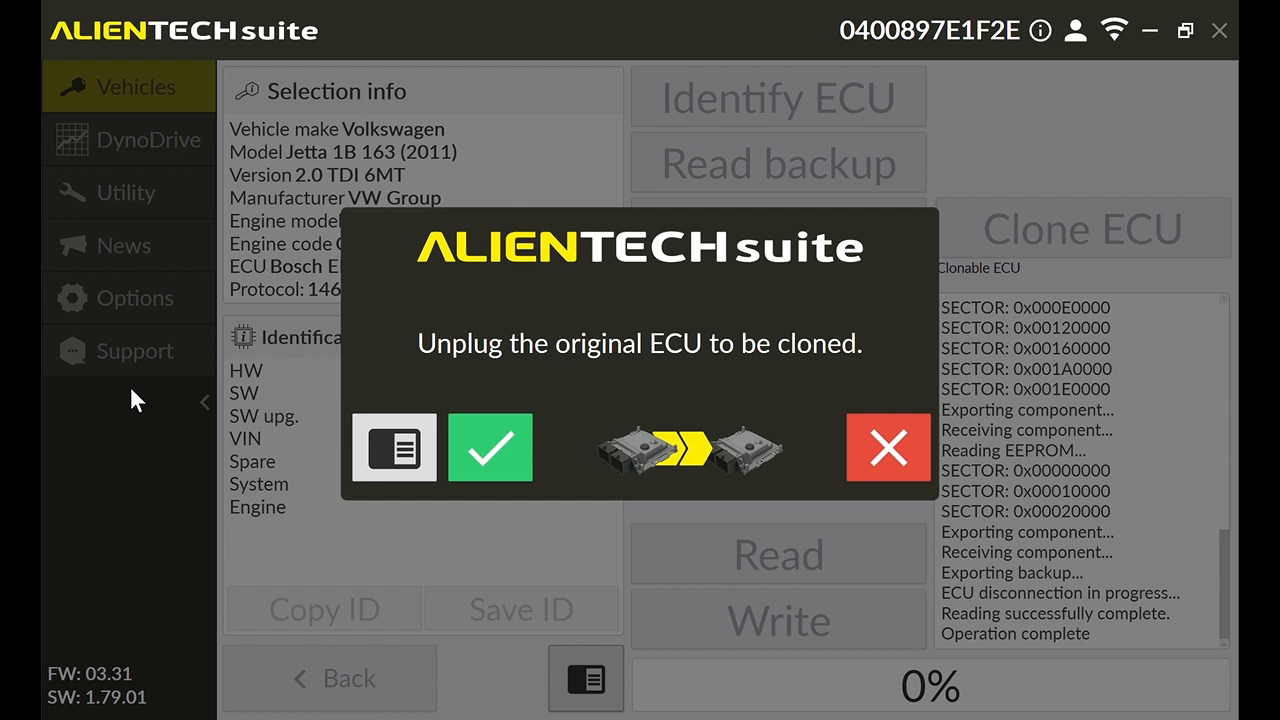
mouse_move(490, 390)
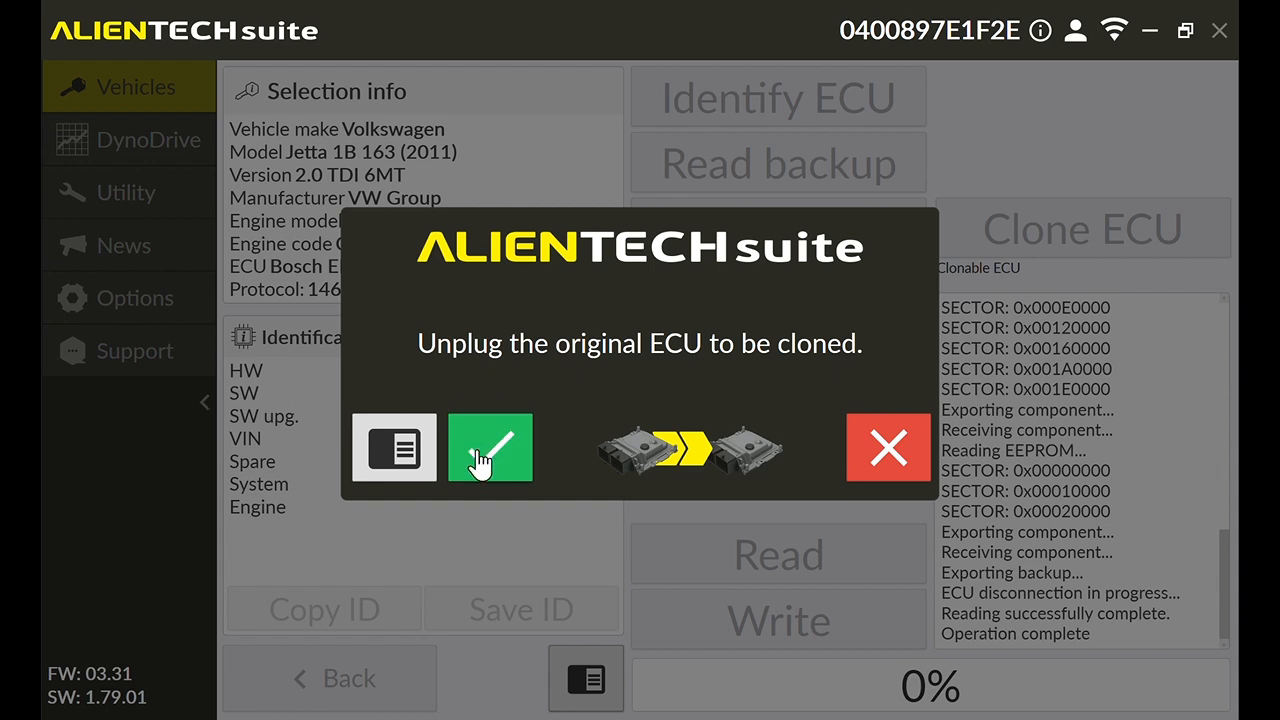
Step: Confirm the original ECU is unplugged so the suite asks for the ECU to be cloned
left_click(490, 448)
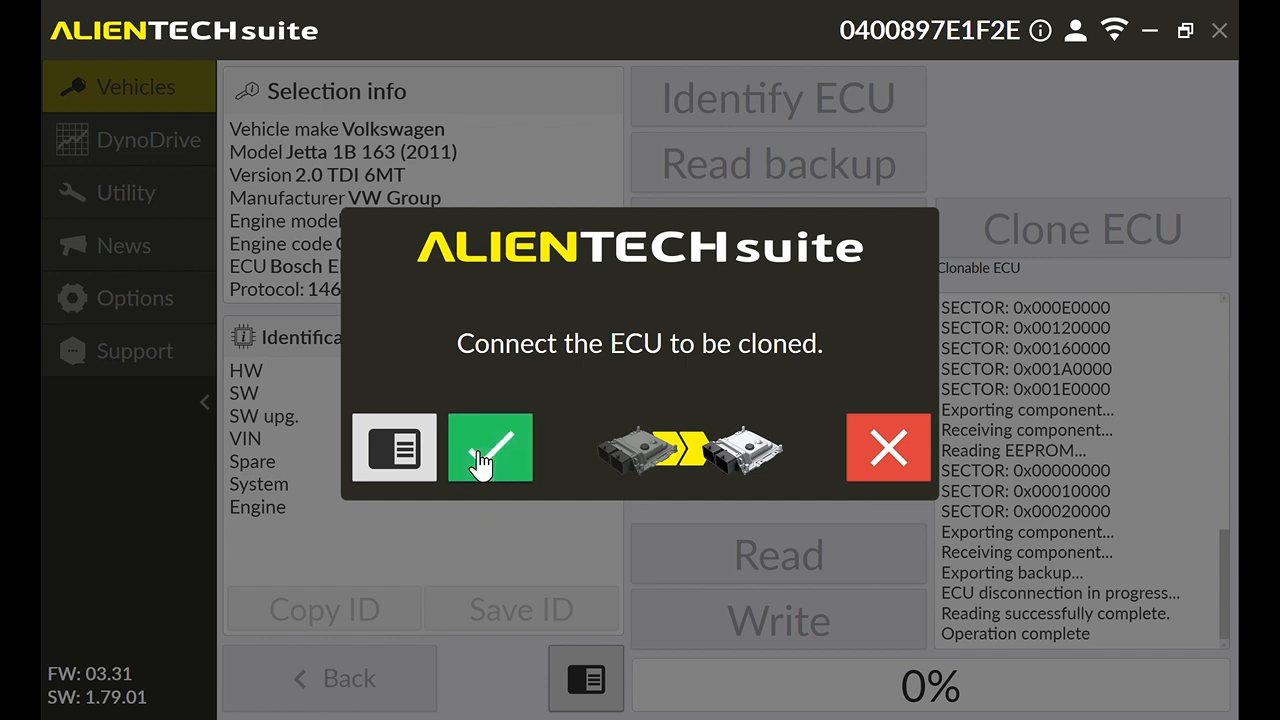
Step: Confirm the target ECU is connected, starting its identification and backup read
left_click(490, 448)
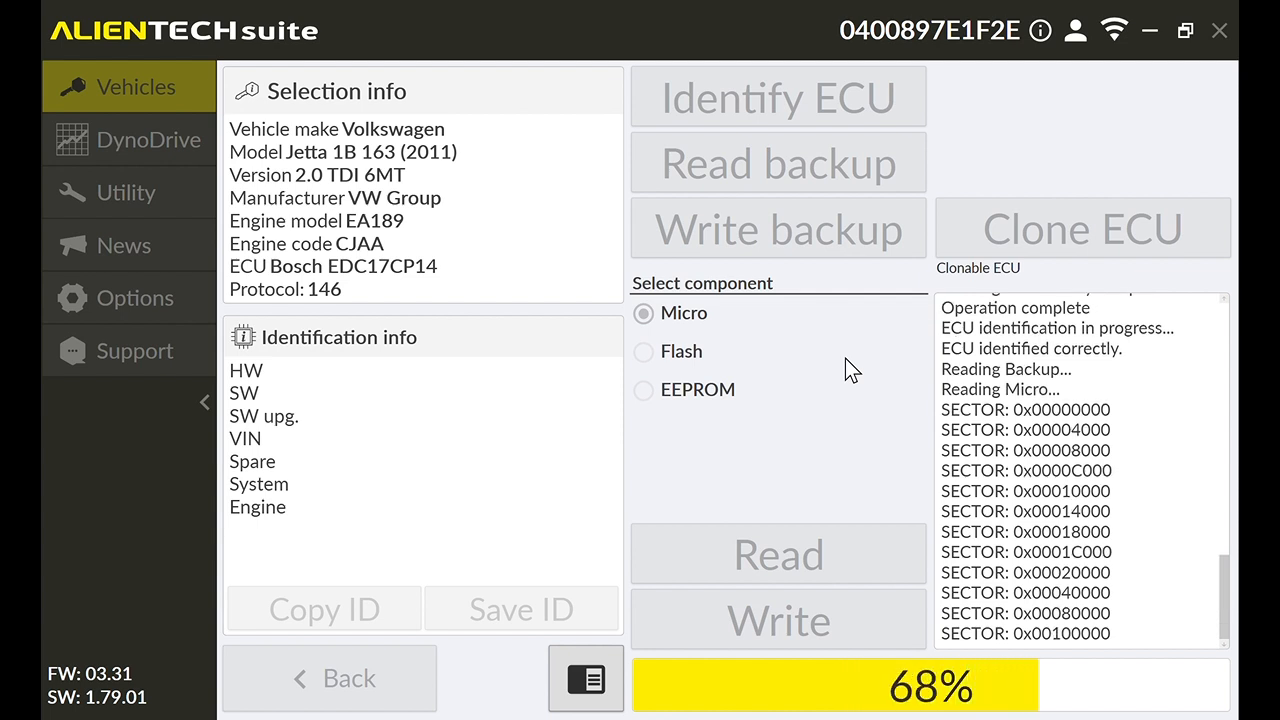
mouse_move(870, 104)
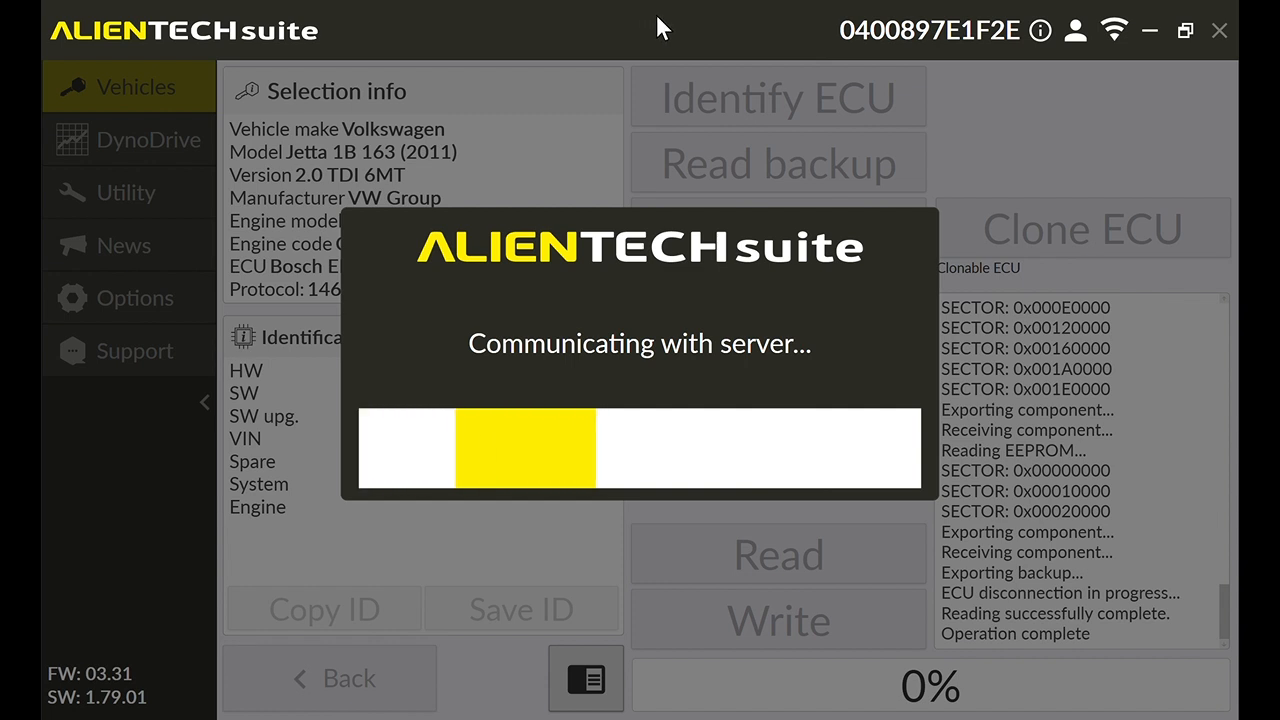
mouse_move(828, 152)
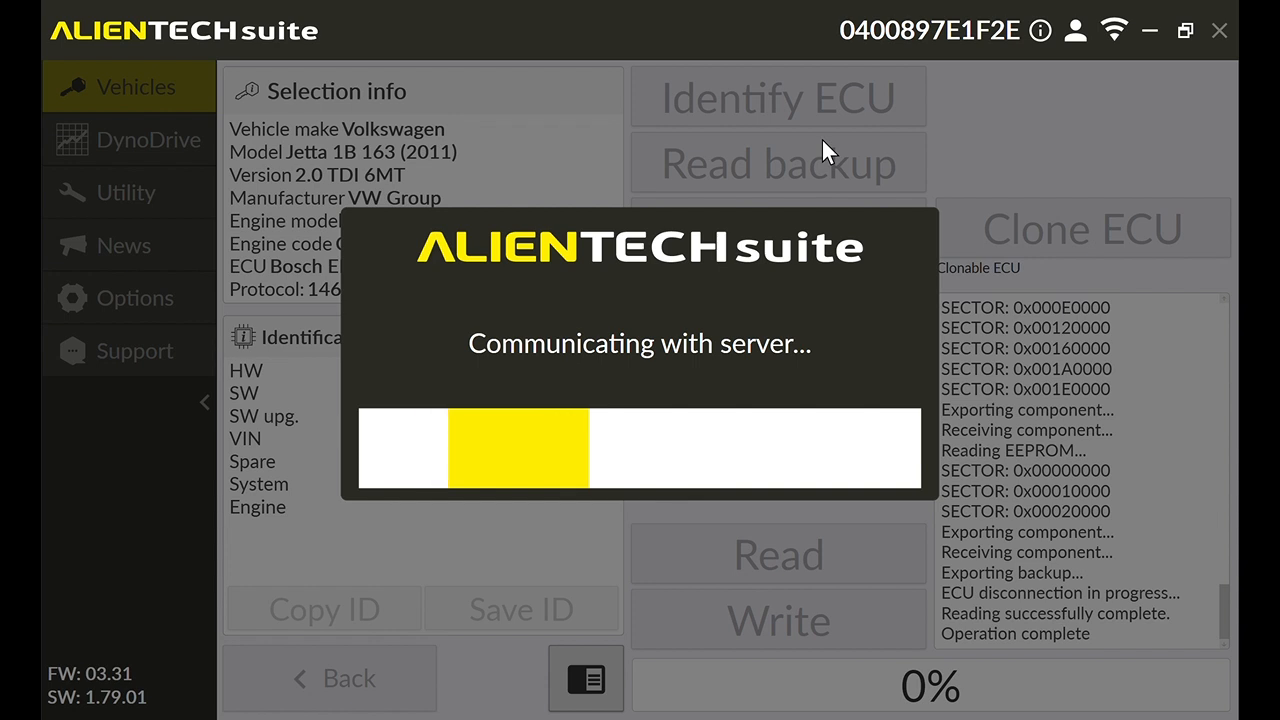
mouse_move(736, 368)
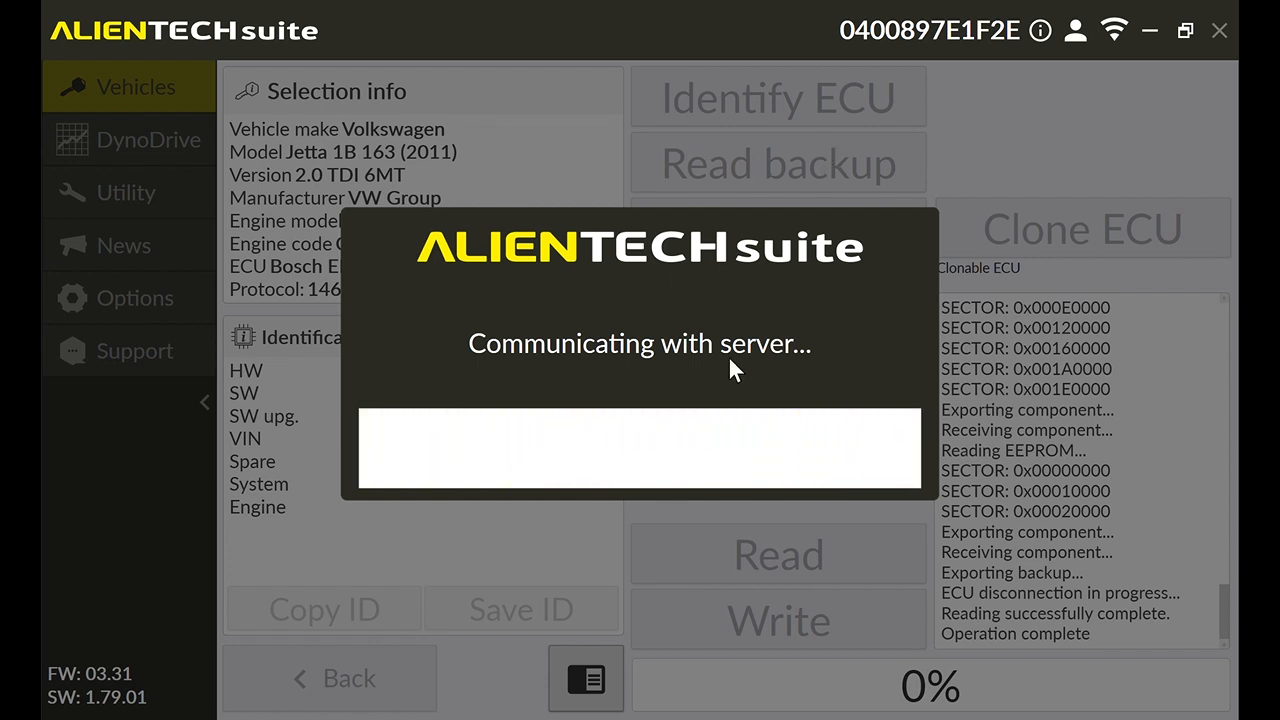
mouse_move(616, 280)
type("t")
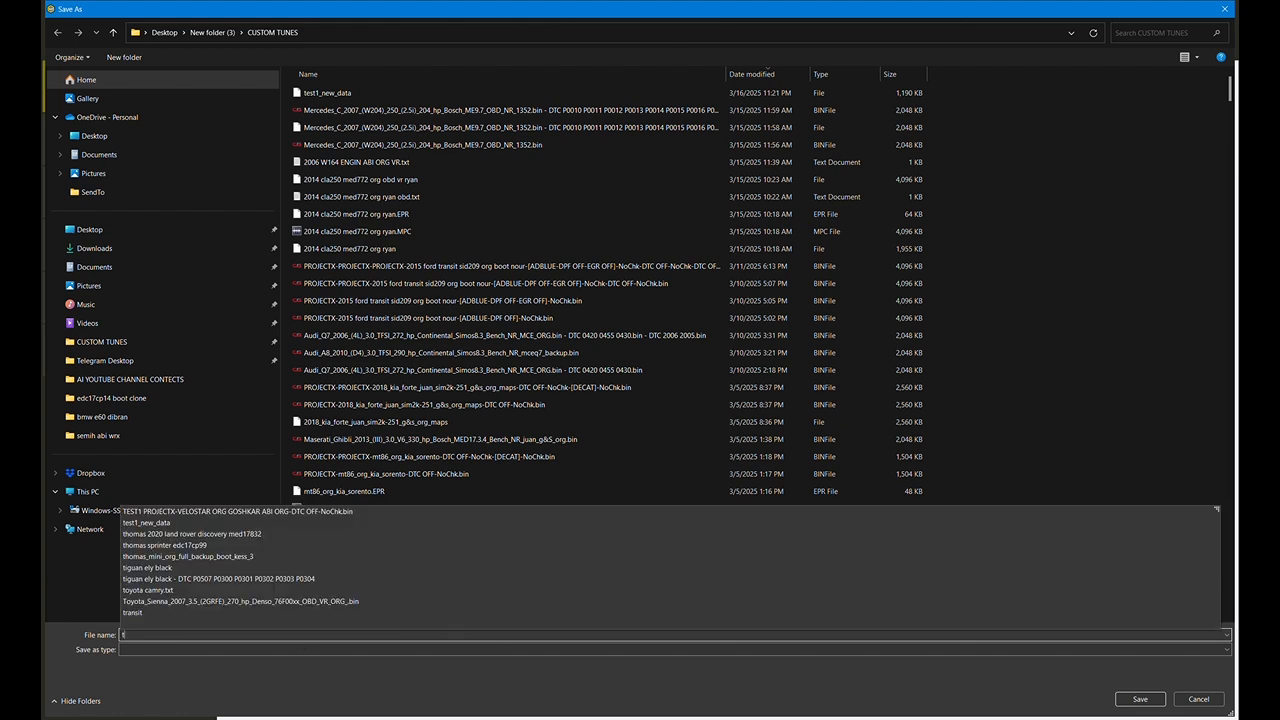
Step: Save the calculated clone file as test2_new_data in the CUSTOM TUNES folder
type("es")
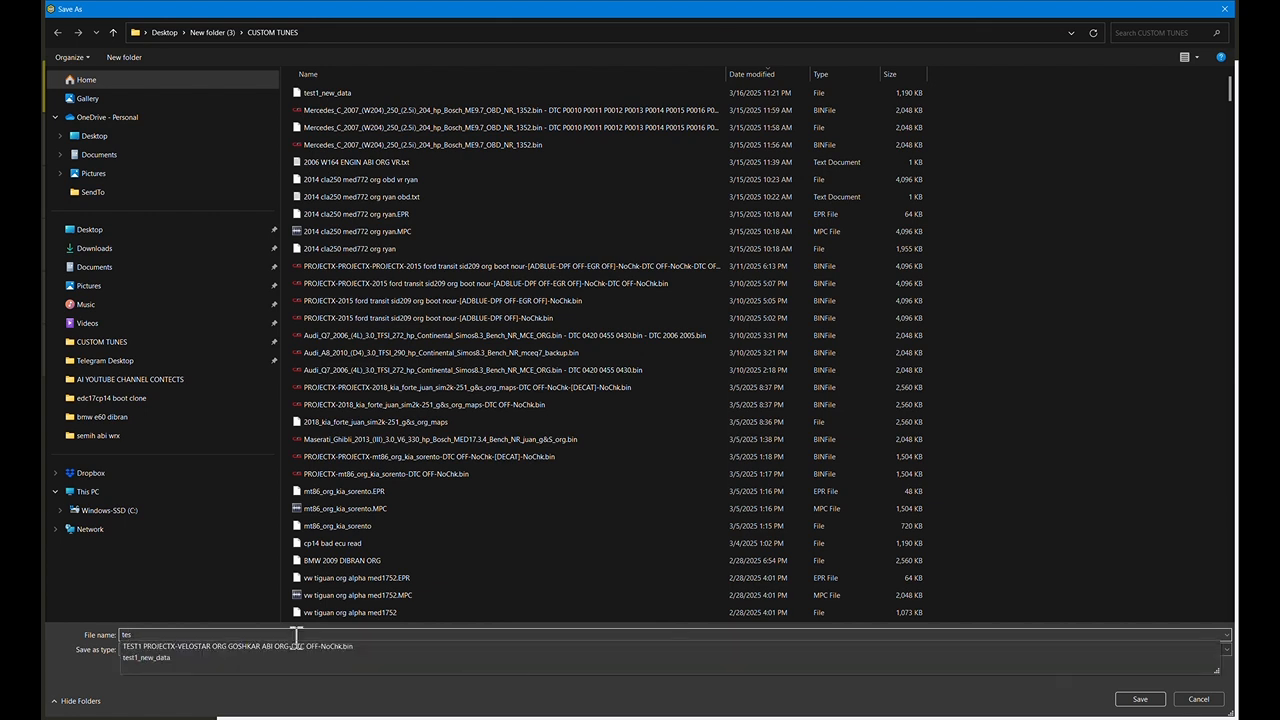
type("test2_new_data")
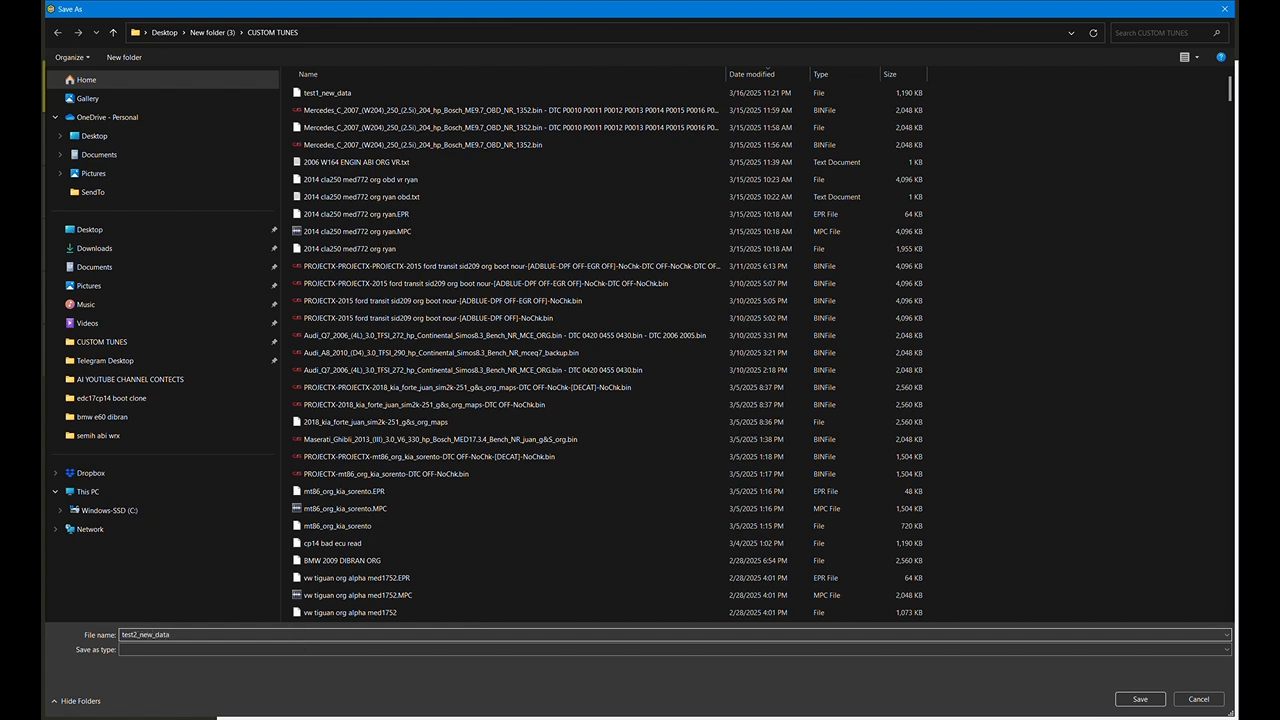
left_click(1140, 700)
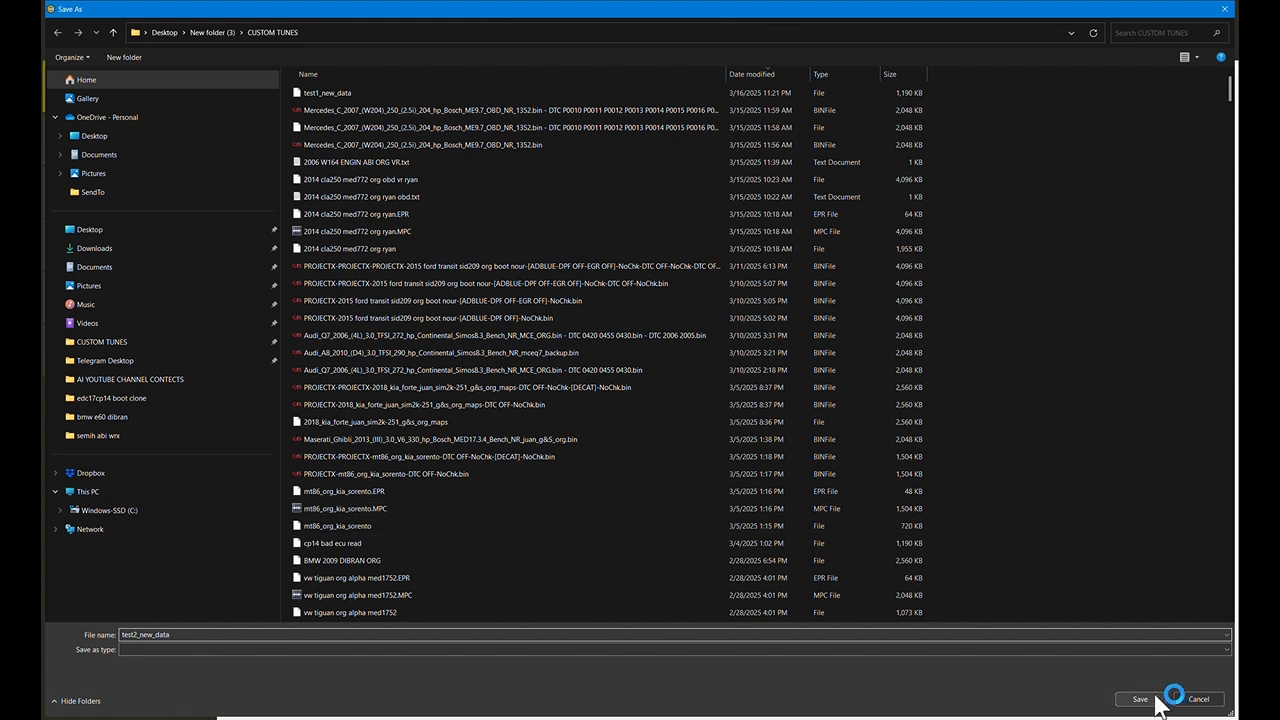
left_click(1140, 700)
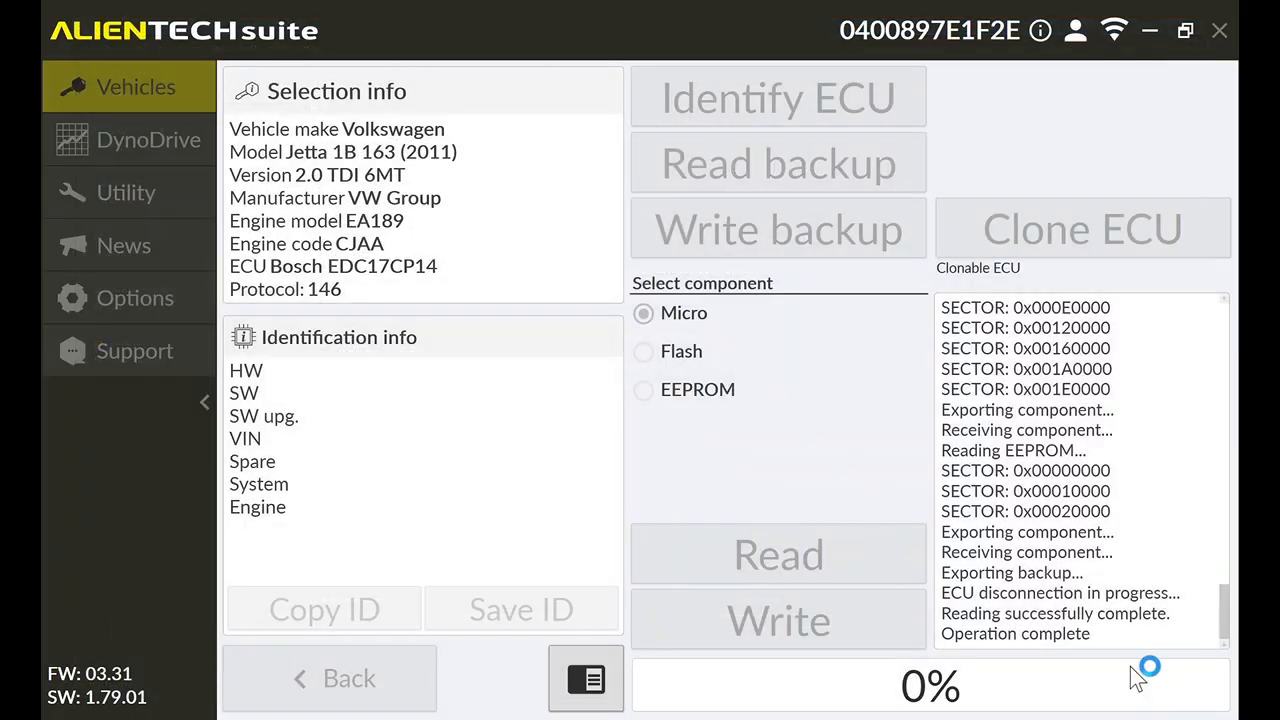